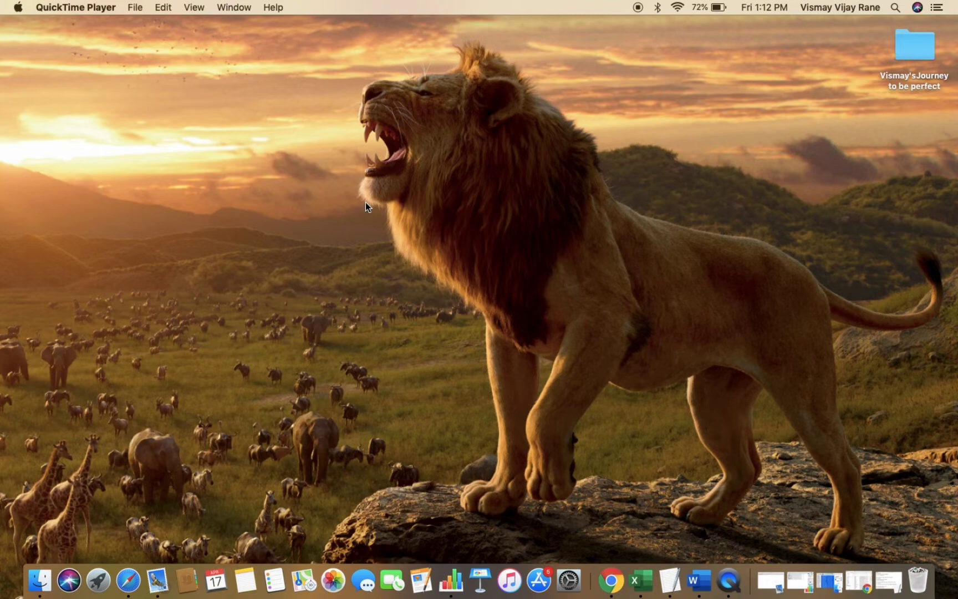
- Launch Hangouts from Gmail's Google apps launcher into a new browser tab
left_click(609, 578)
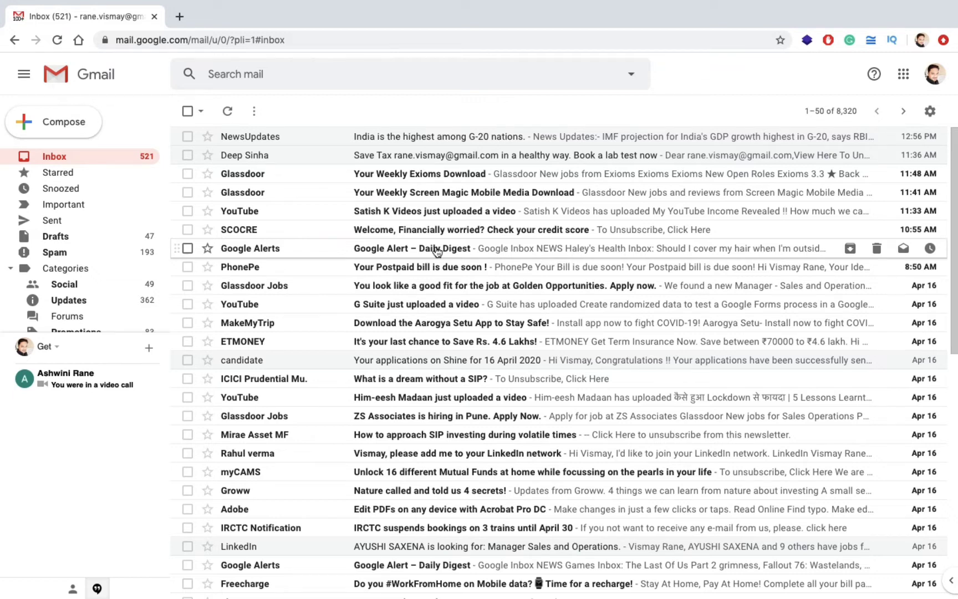
mouse_move(426, 304)
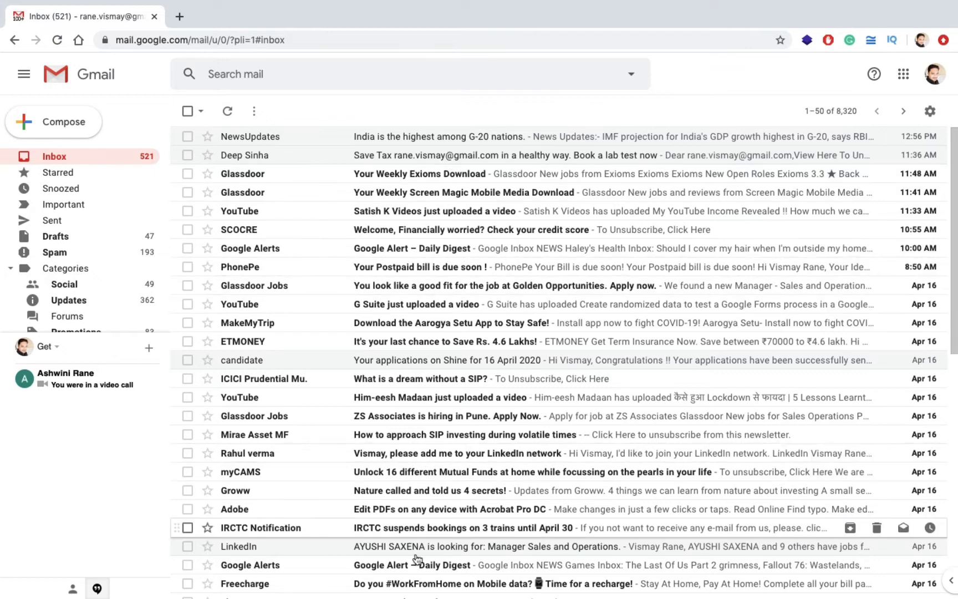
mouse_move(903, 74)
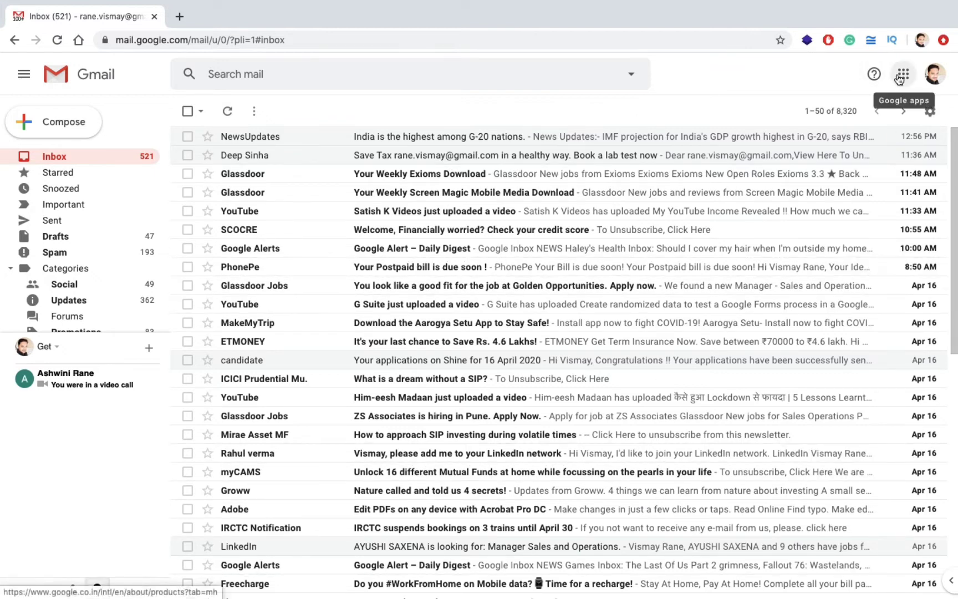
mouse_move(910, 82)
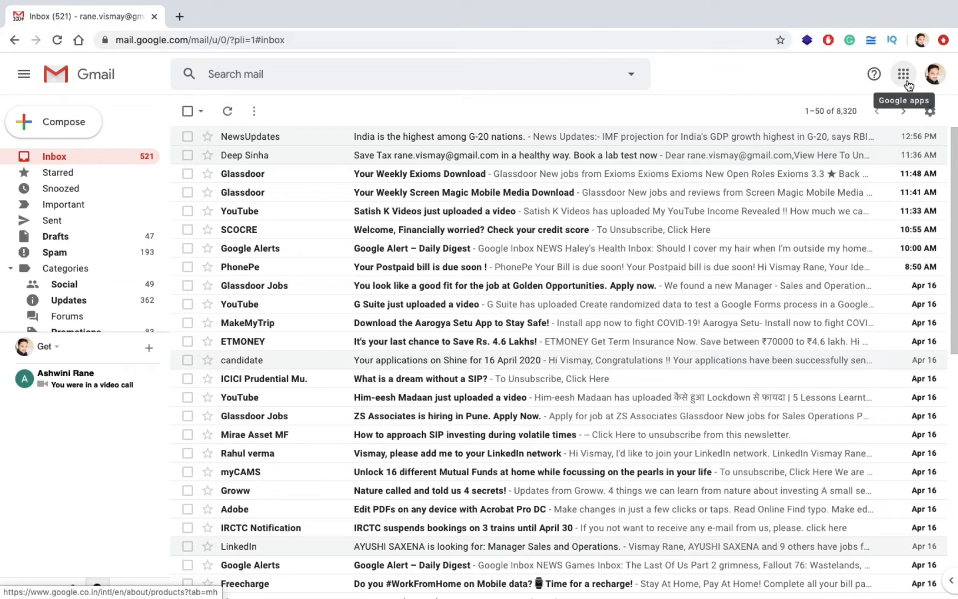
left_click(902, 74)
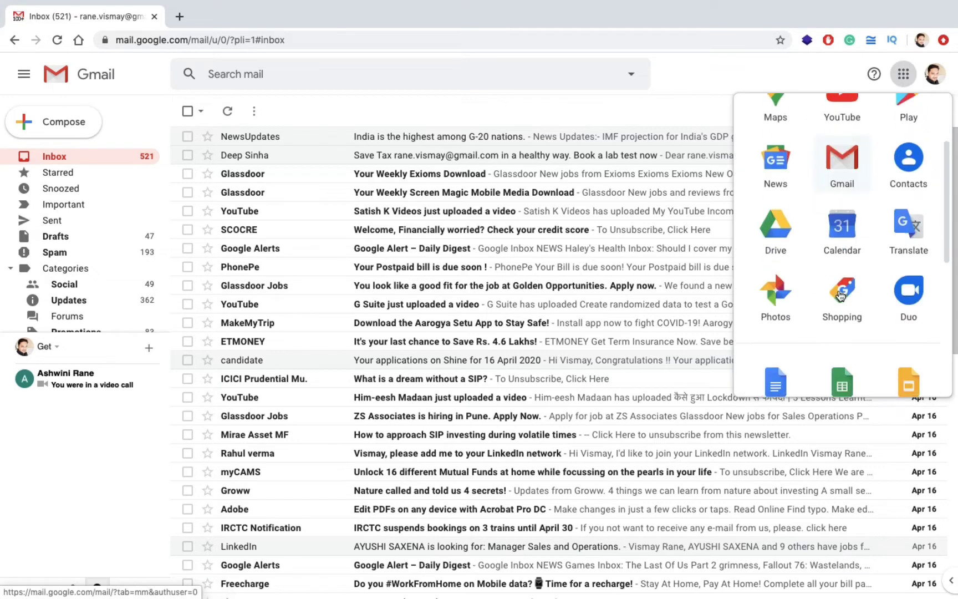
scroll("down", 3)
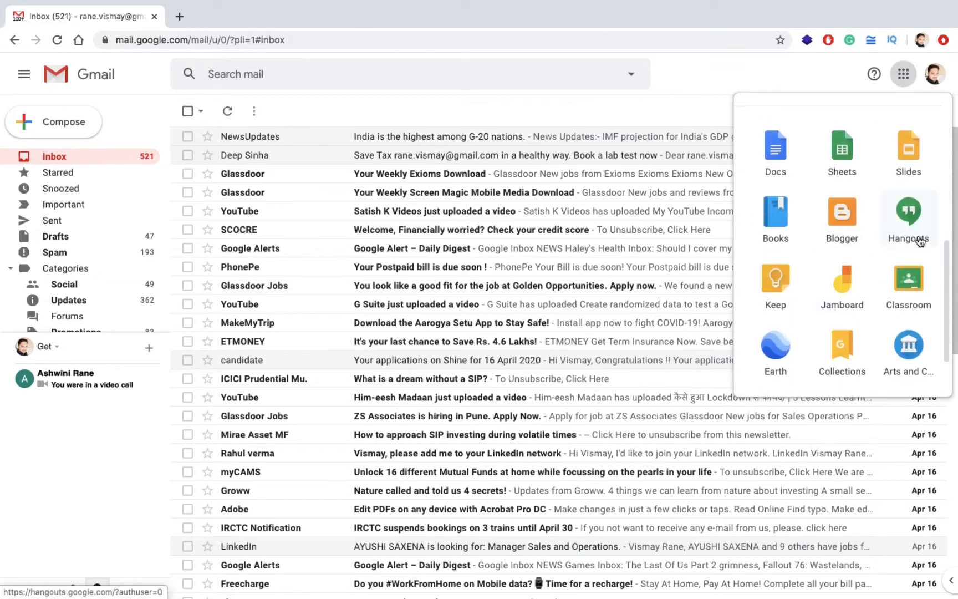
left_click(907, 215)
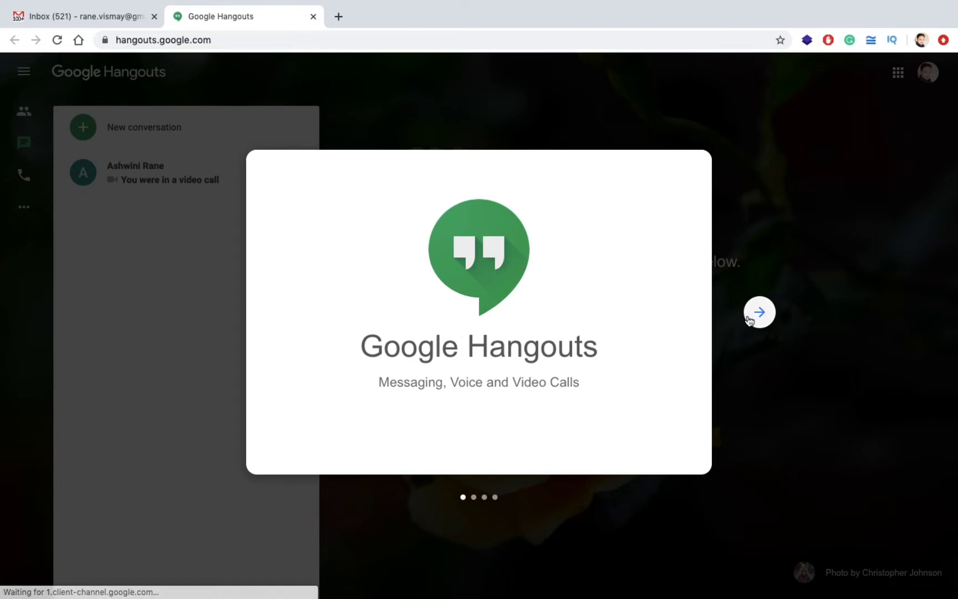
- Advance the welcome carousel through the calls slides to the final stay-in-sync slide
left_click(759, 312)
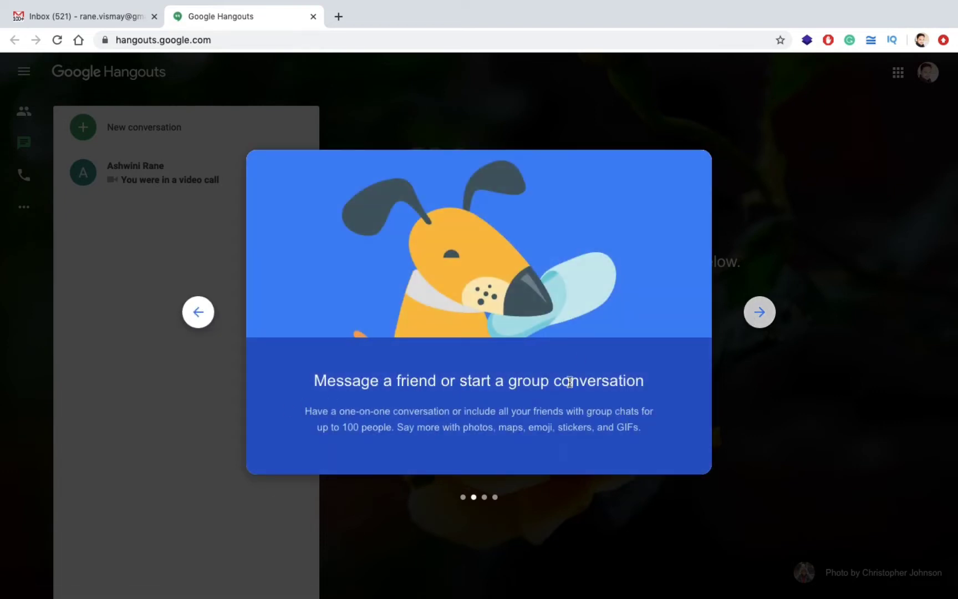
mouse_move(459, 402)
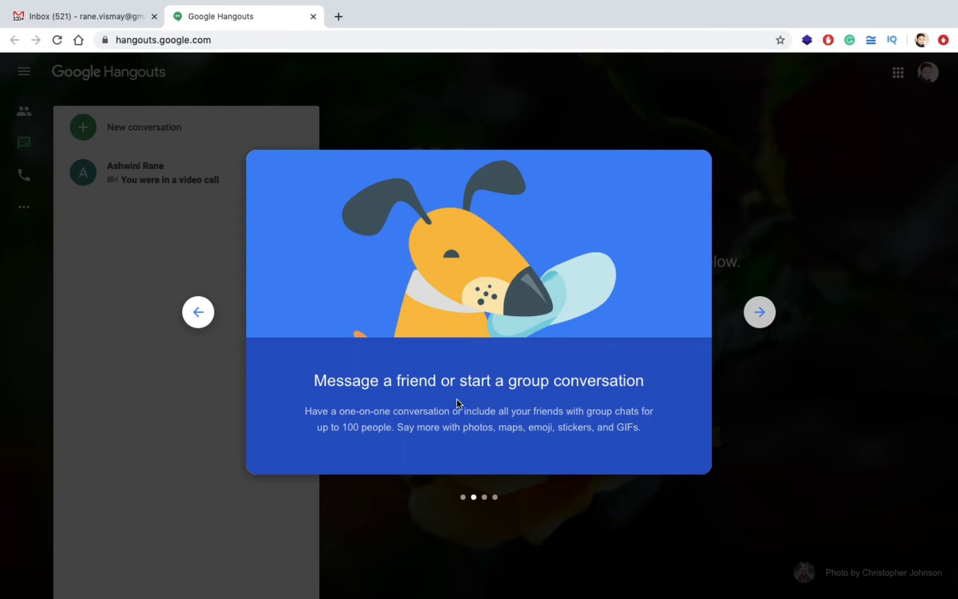
mouse_move(582, 405)
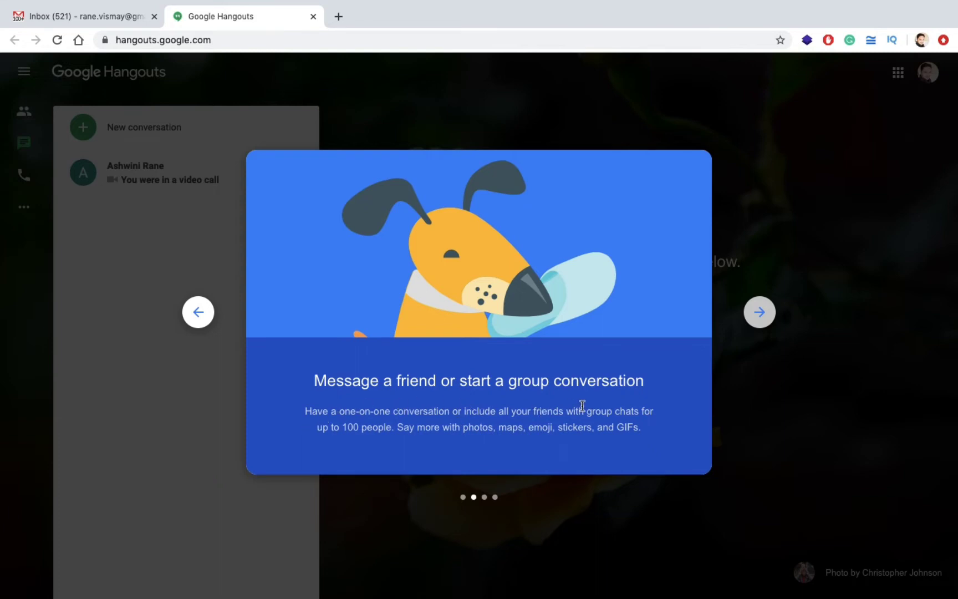
mouse_move(356, 438)
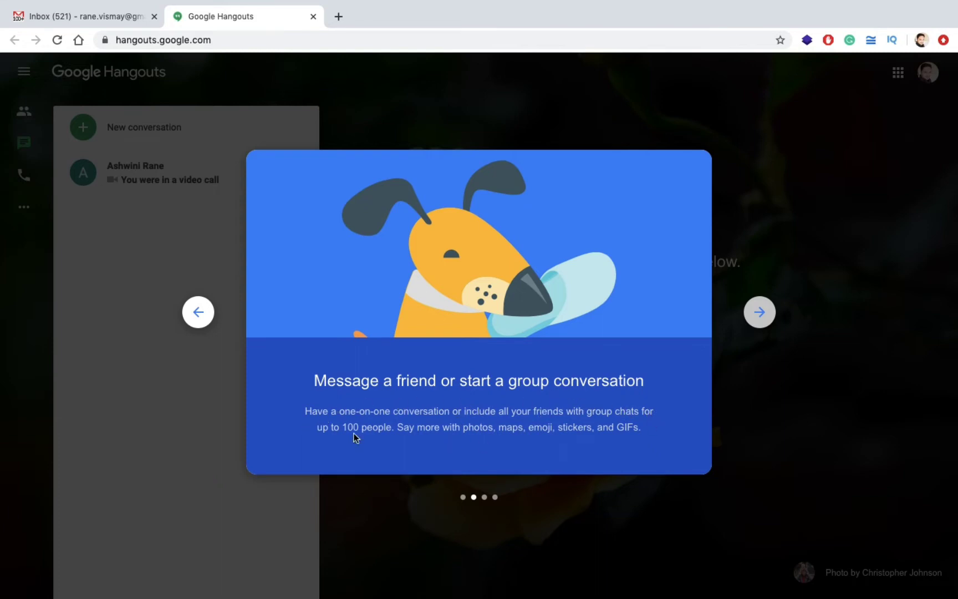
mouse_move(442, 431)
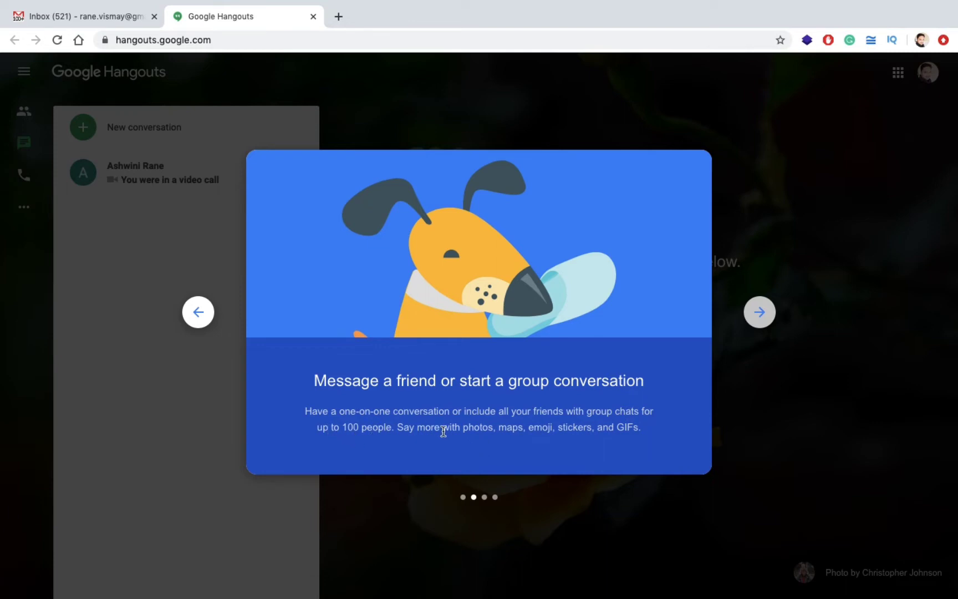
mouse_move(759, 313)
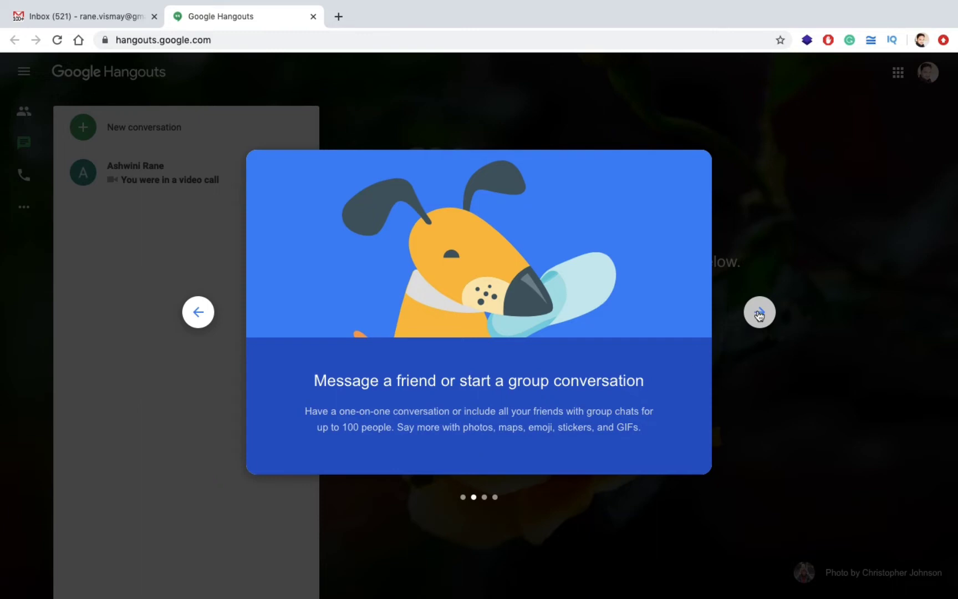
left_click(759, 312)
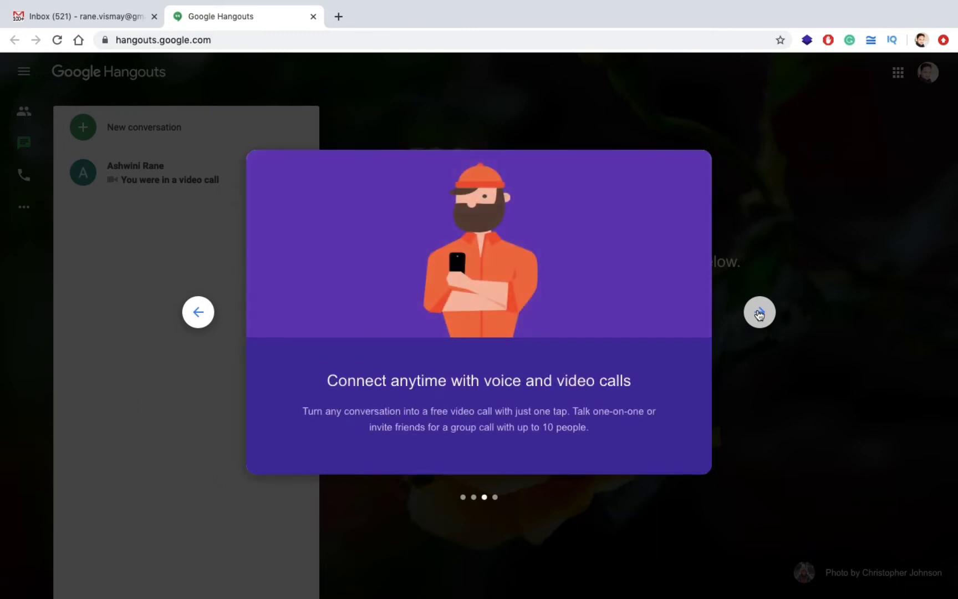
left_click(760, 313)
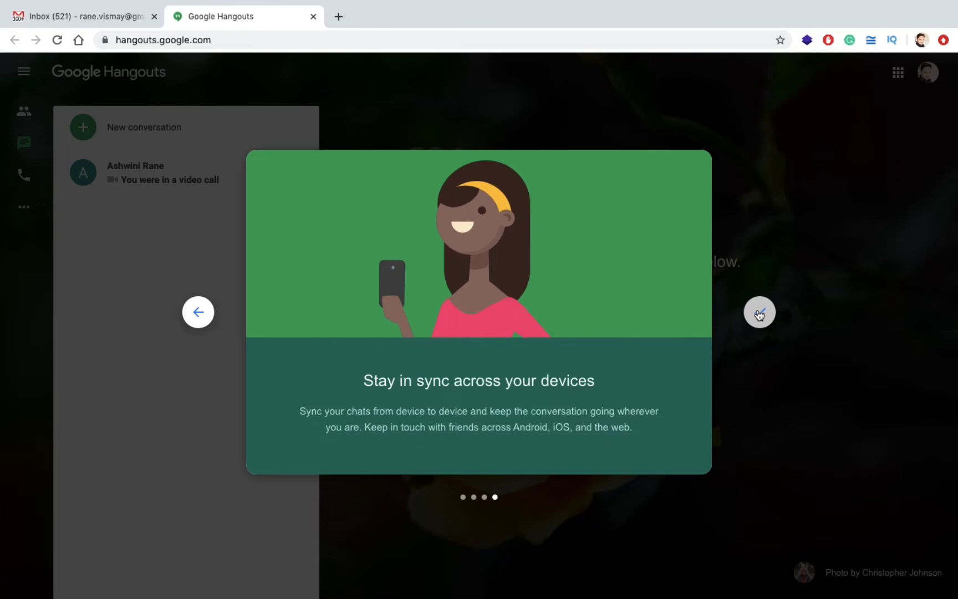
- Confirm the last carousel slide to dismiss the welcome tour and reach the home screen
left_click(760, 311)
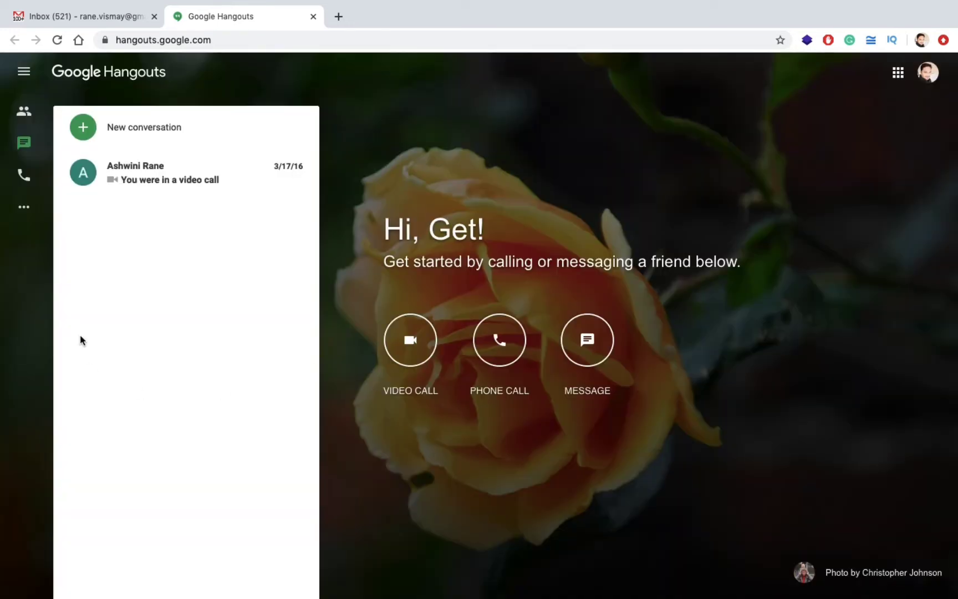
mouse_move(449, 357)
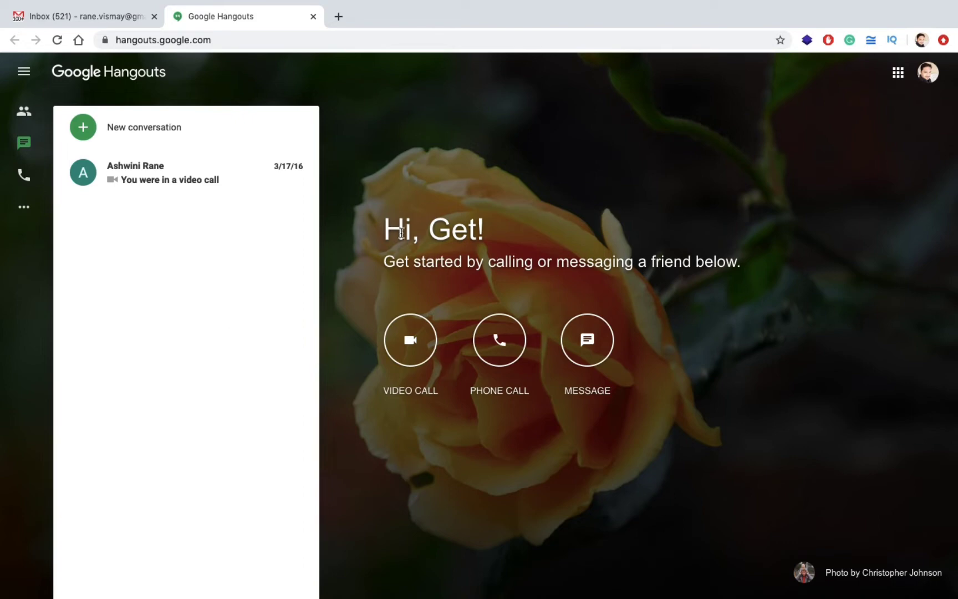
mouse_move(522, 247)
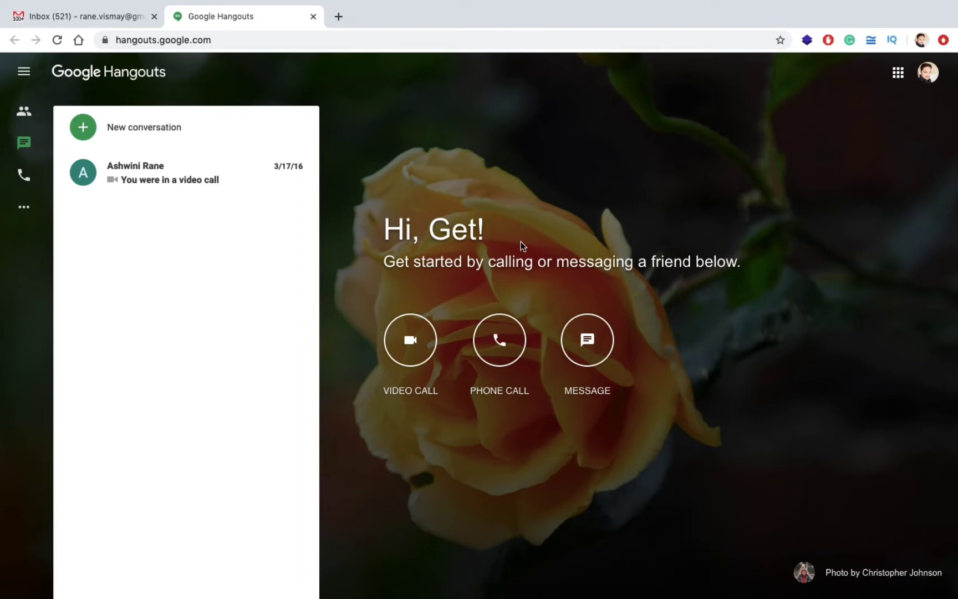
mouse_move(410, 340)
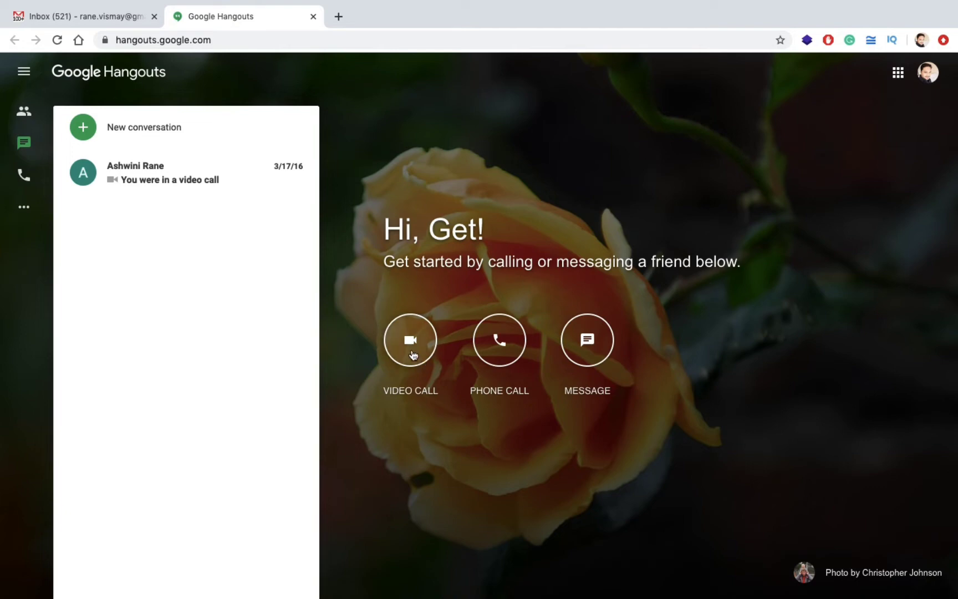
mouse_move(499, 354)
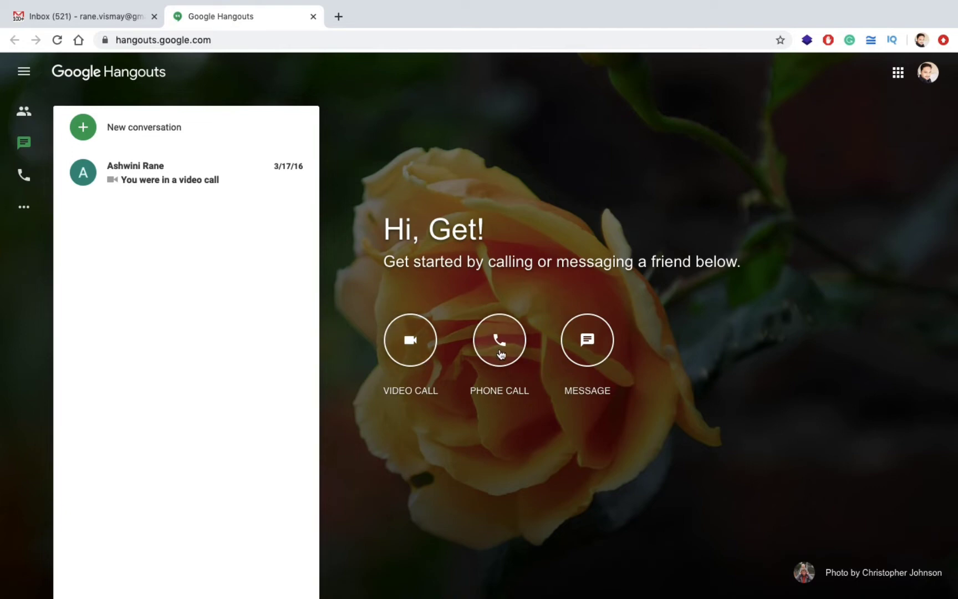
mouse_move(585, 357)
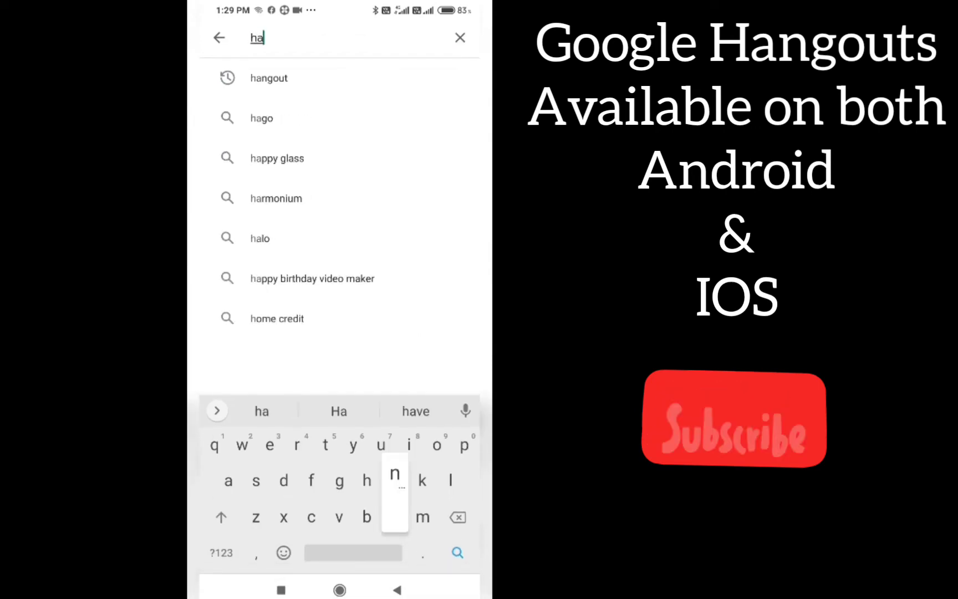
- Find and install Hangouts from the Play Store, then launch it to its conversation list
left_click(269, 77)
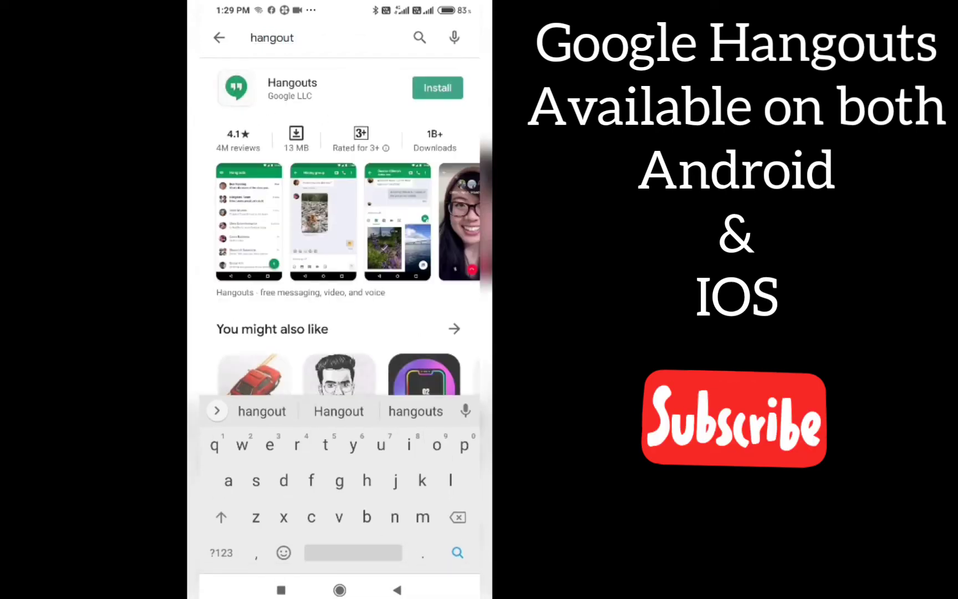
left_click(438, 88)
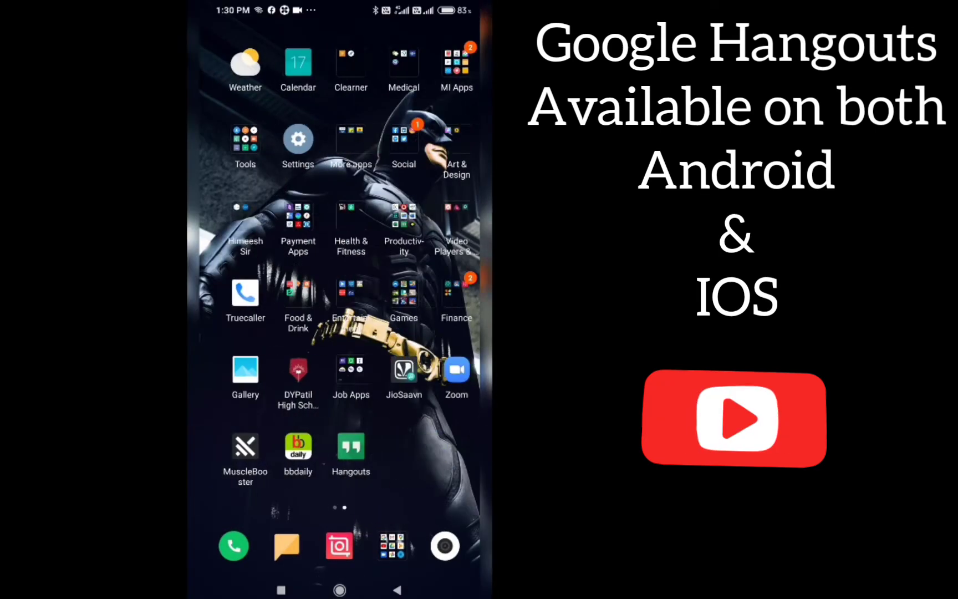
left_click(351, 452)
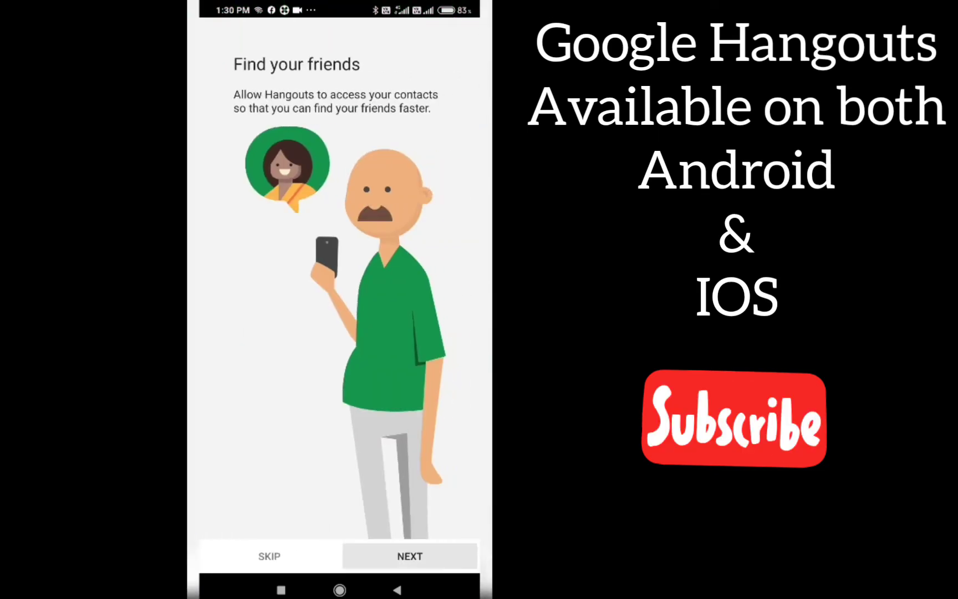
left_click(410, 556)
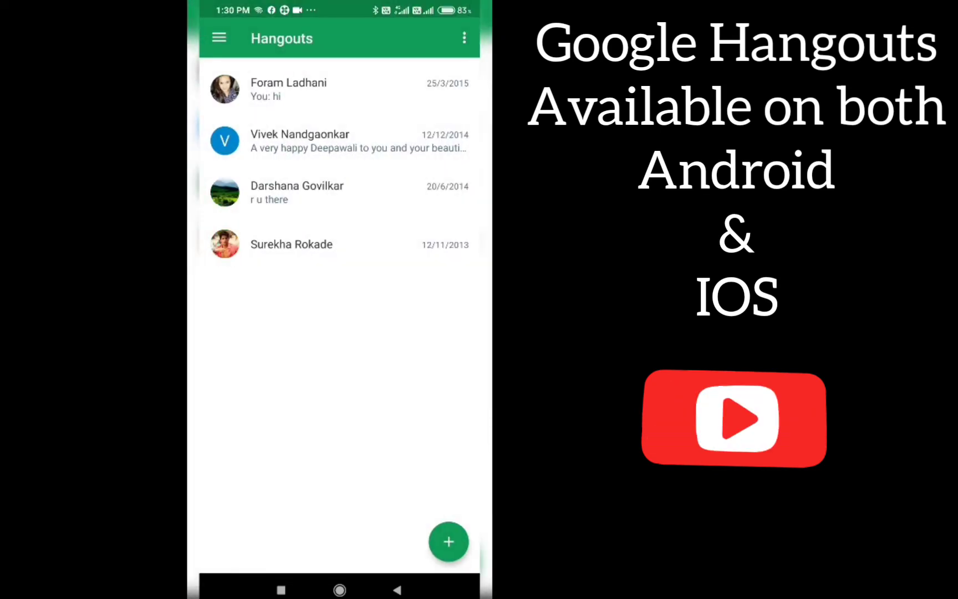
left_click(218, 38)
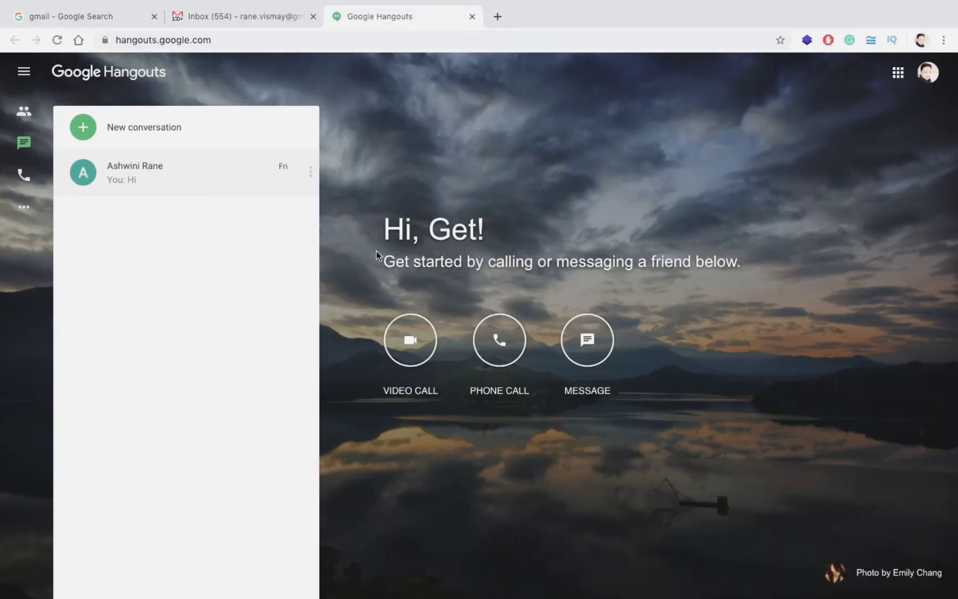
mouse_move(40, 136)
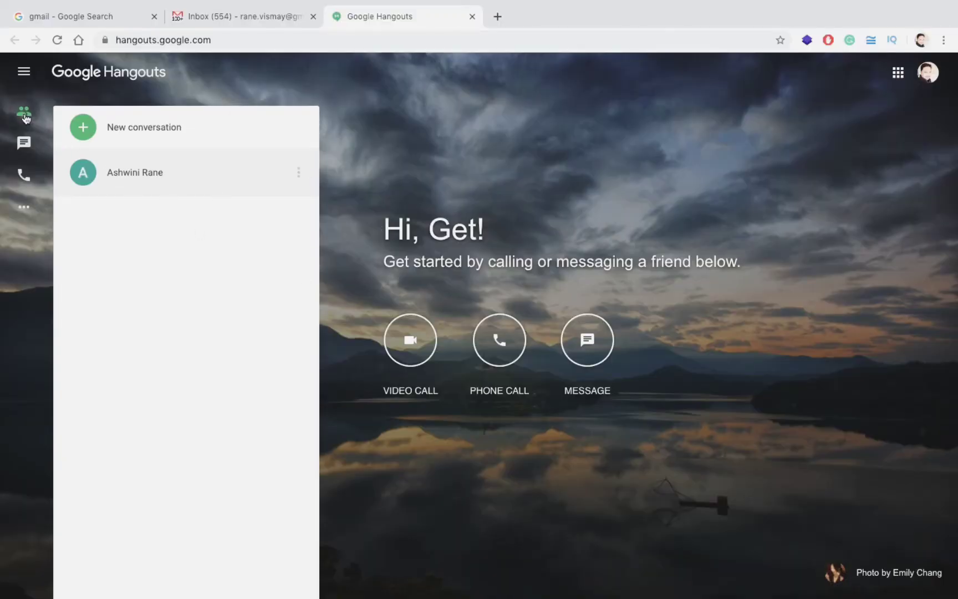
mouse_move(145, 339)
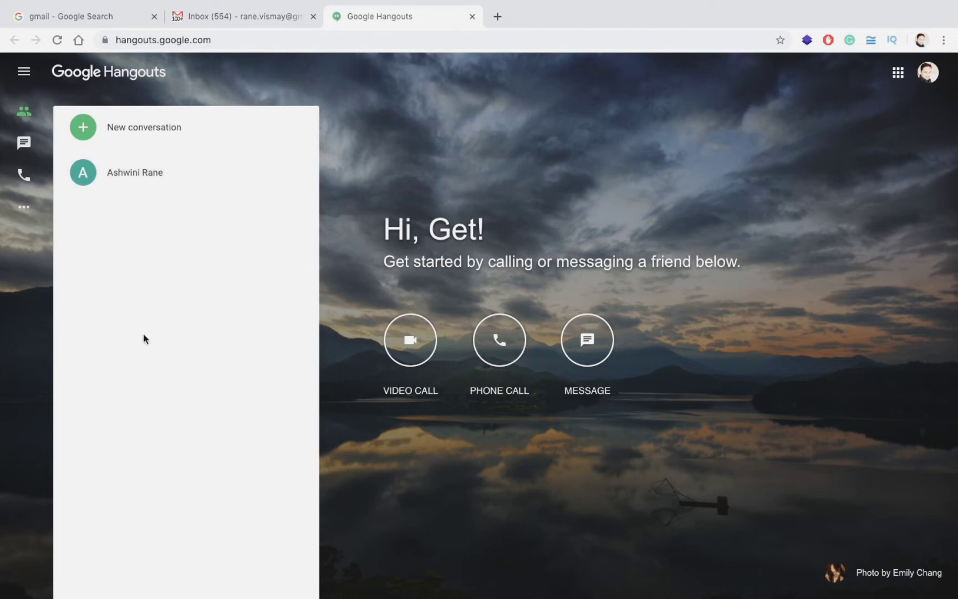
mouse_move(143, 146)
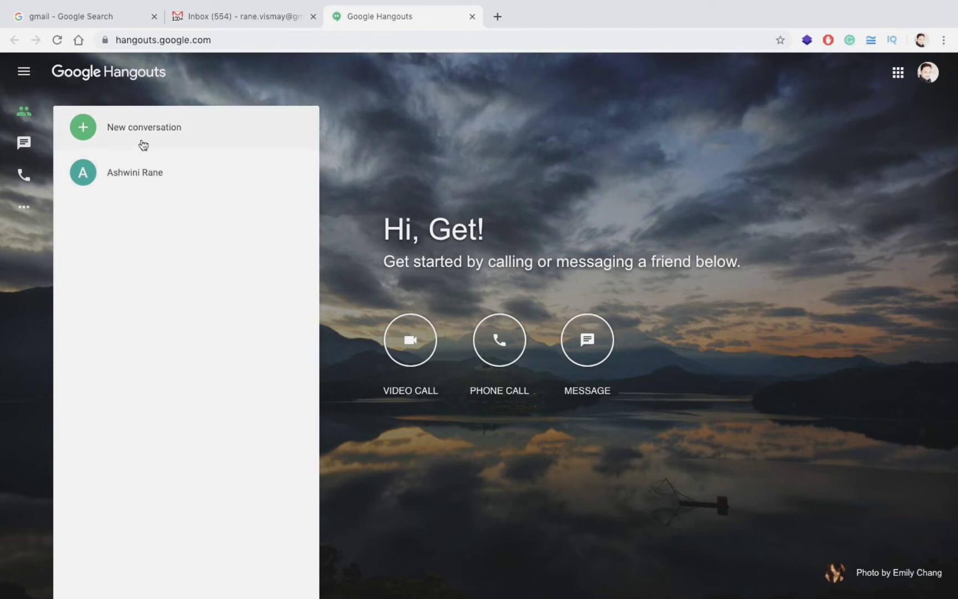
mouse_move(122, 141)
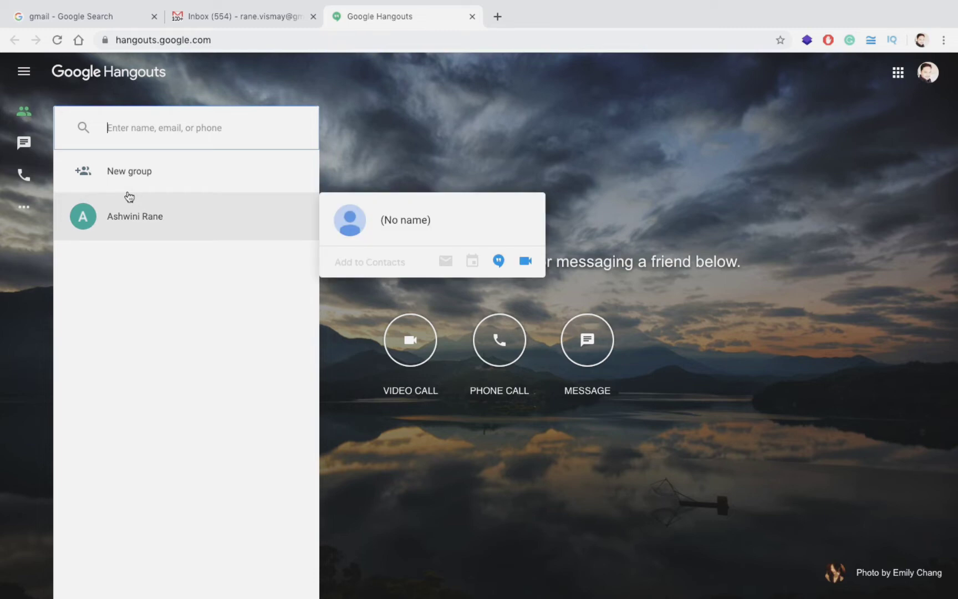
mouse_move(133, 183)
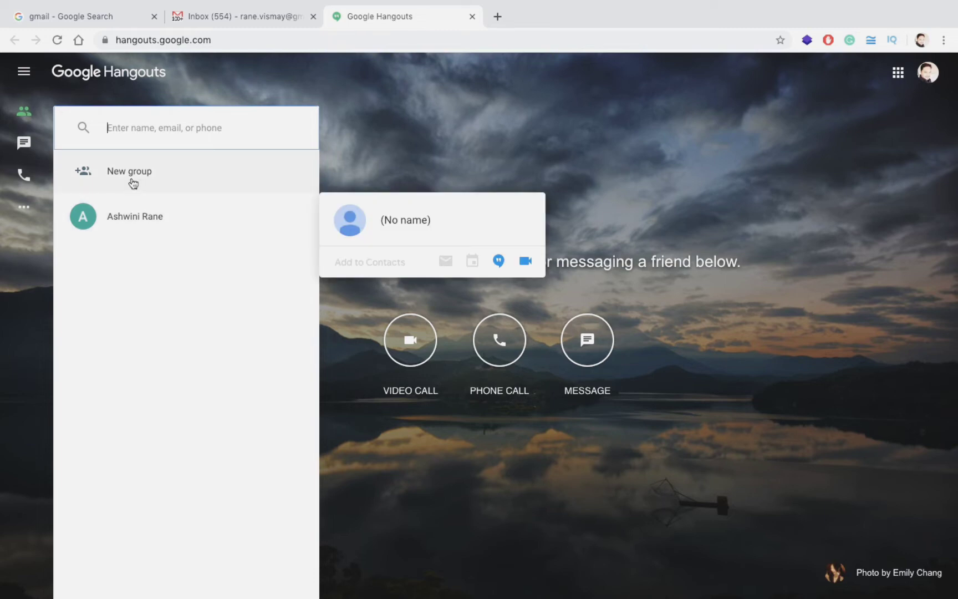
left_click(129, 171)
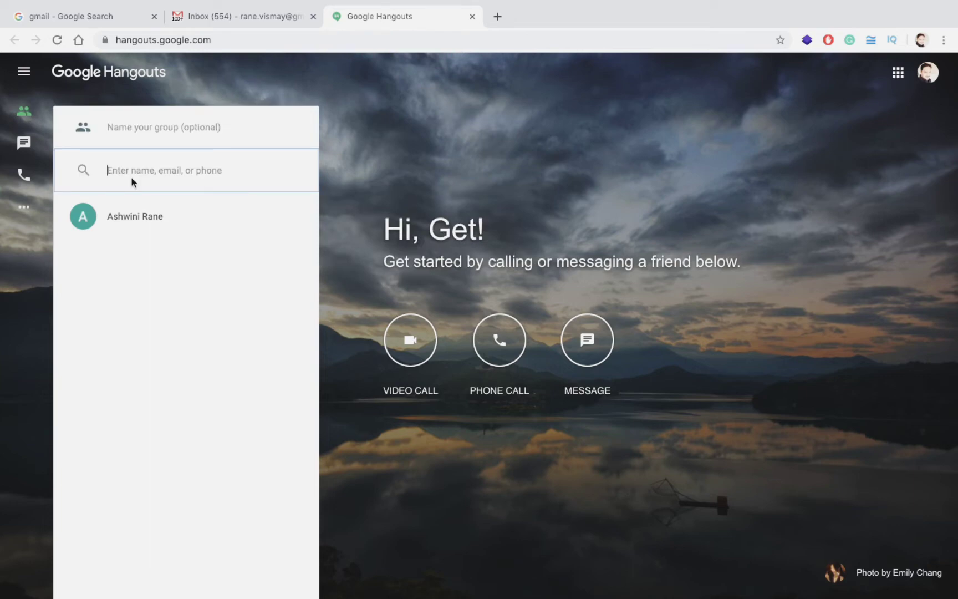
mouse_move(24, 143)
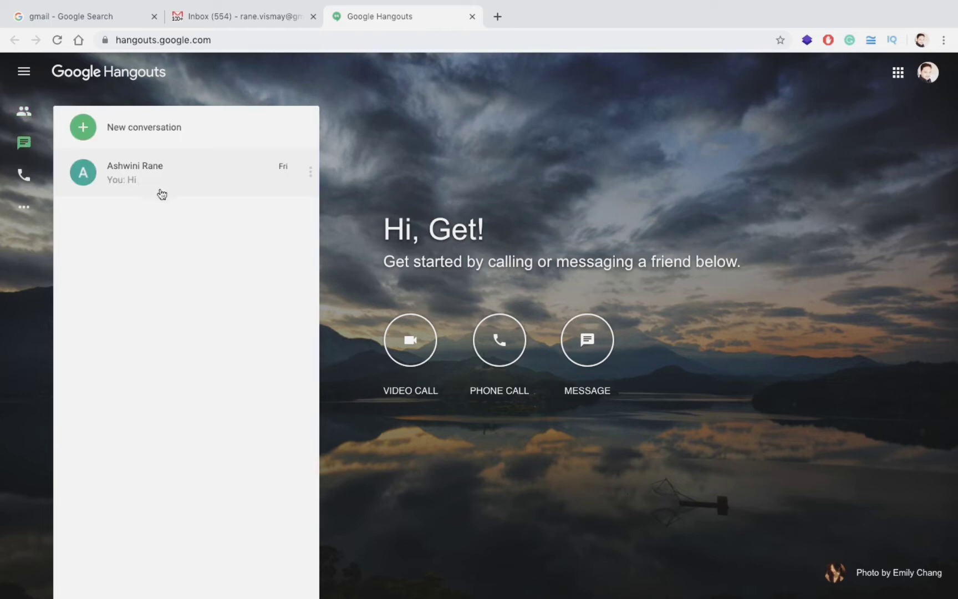
left_click(171, 172)
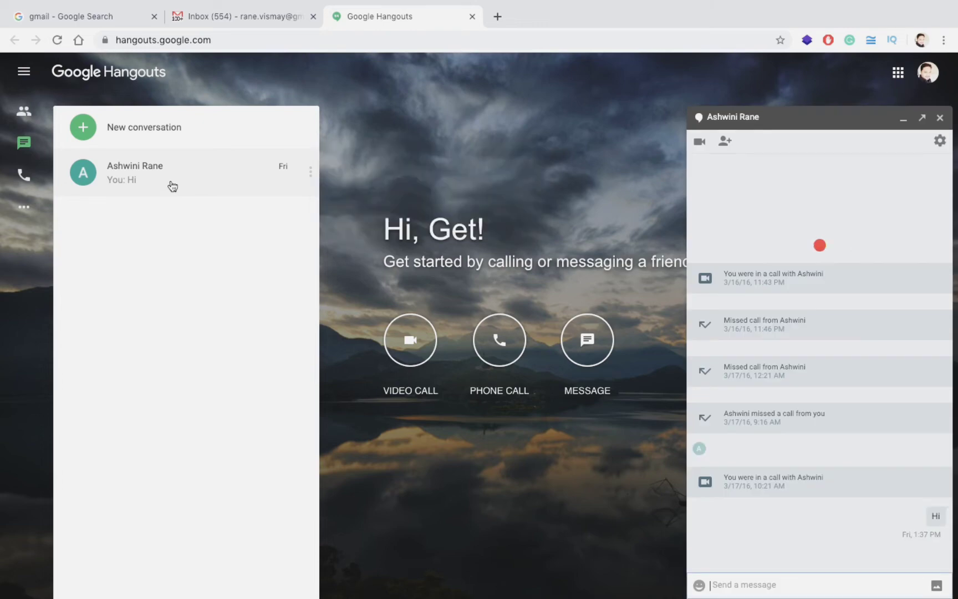
scroll("up", 3)
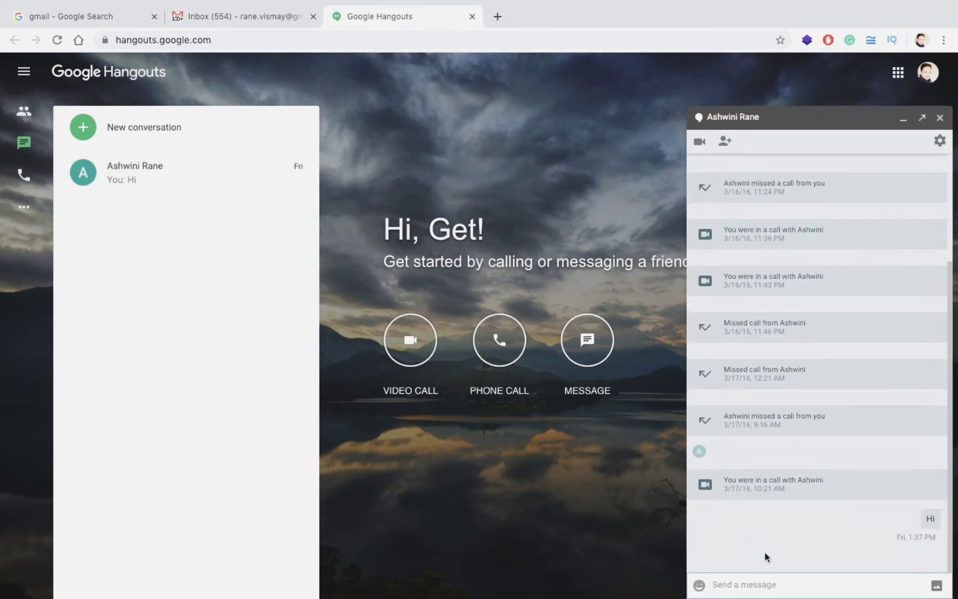
left_click(939, 118)
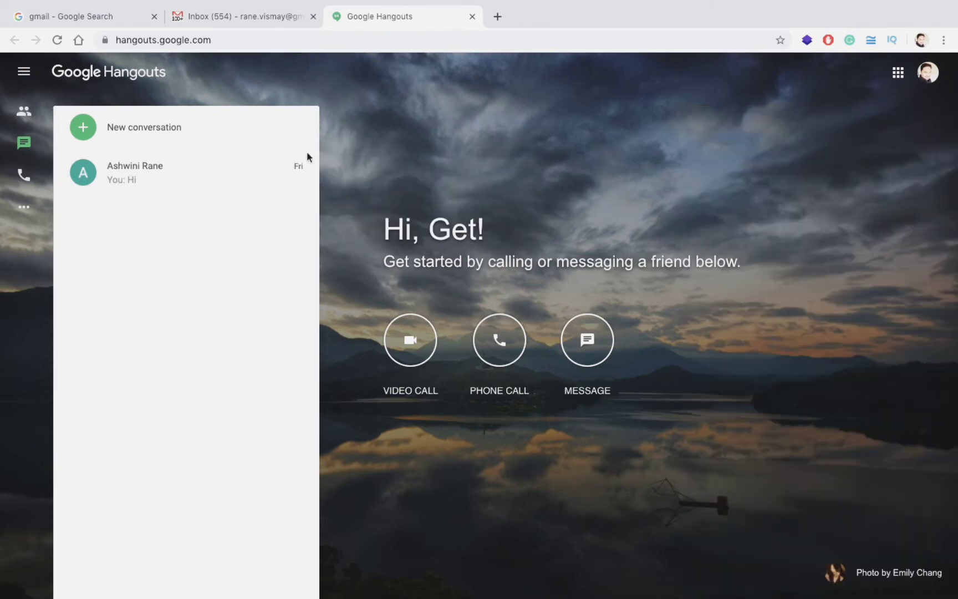
mouse_move(24, 177)
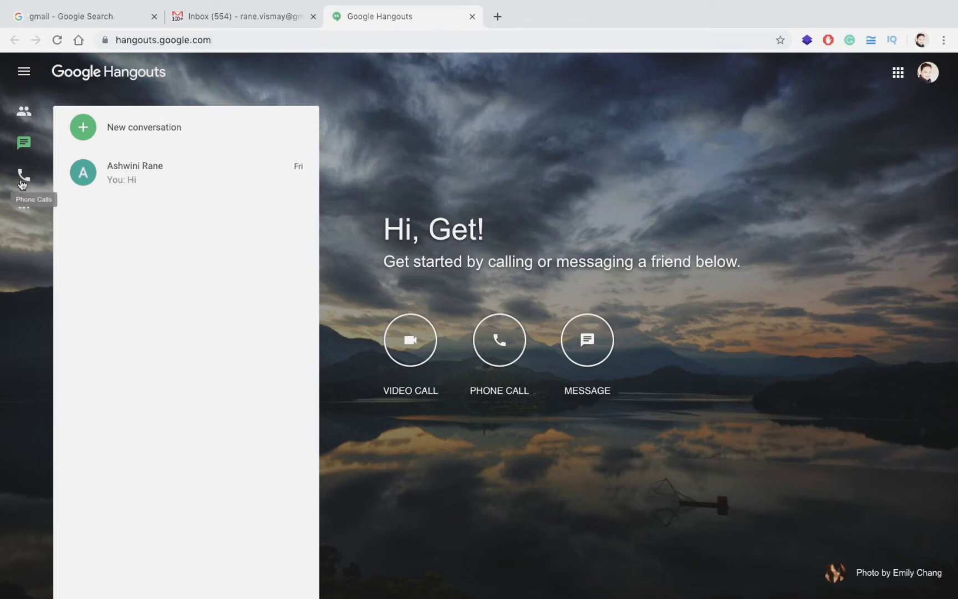
left_click(24, 176)
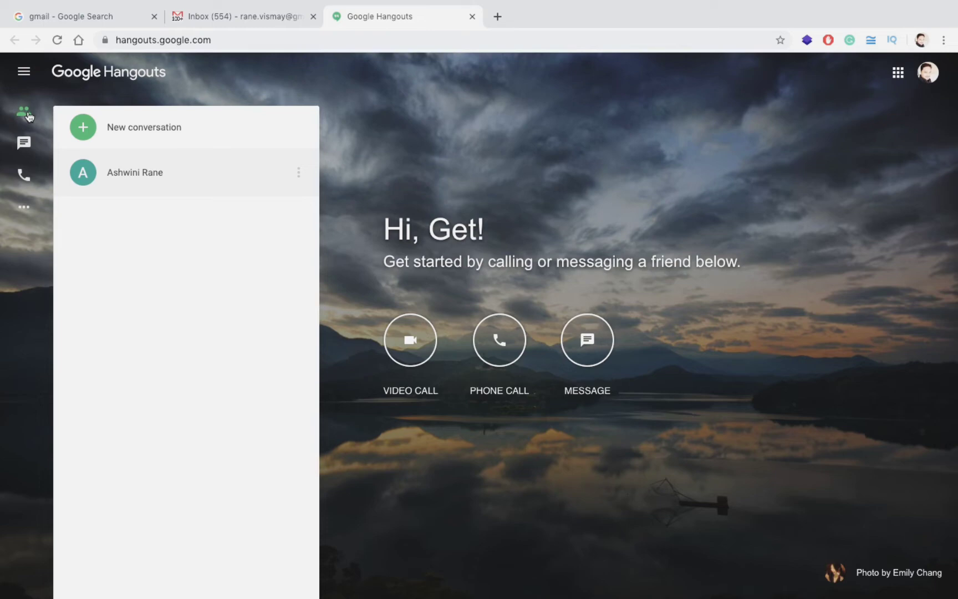
mouse_move(465, 235)
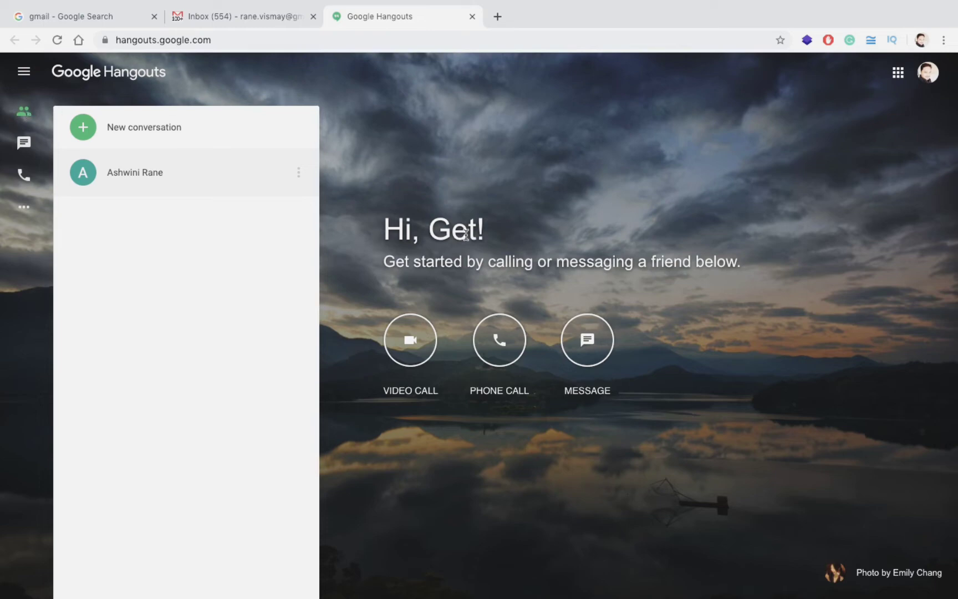
mouse_move(417, 294)
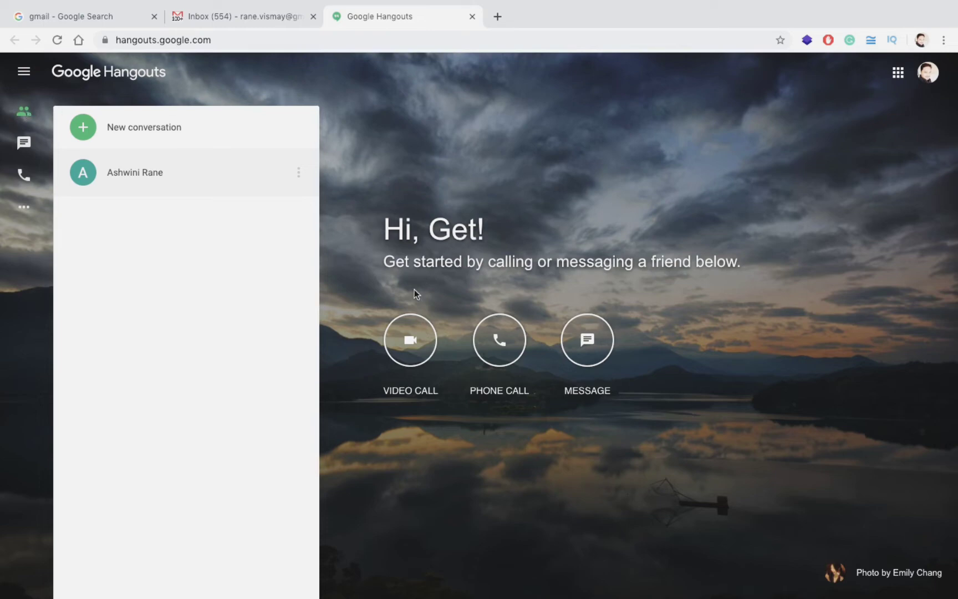
mouse_move(410, 340)
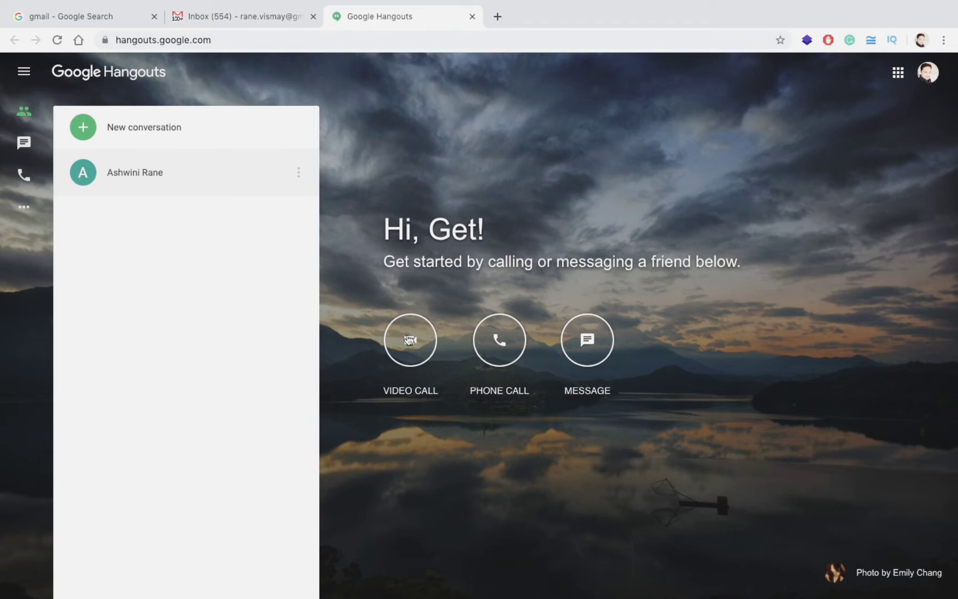
mouse_move(409, 356)
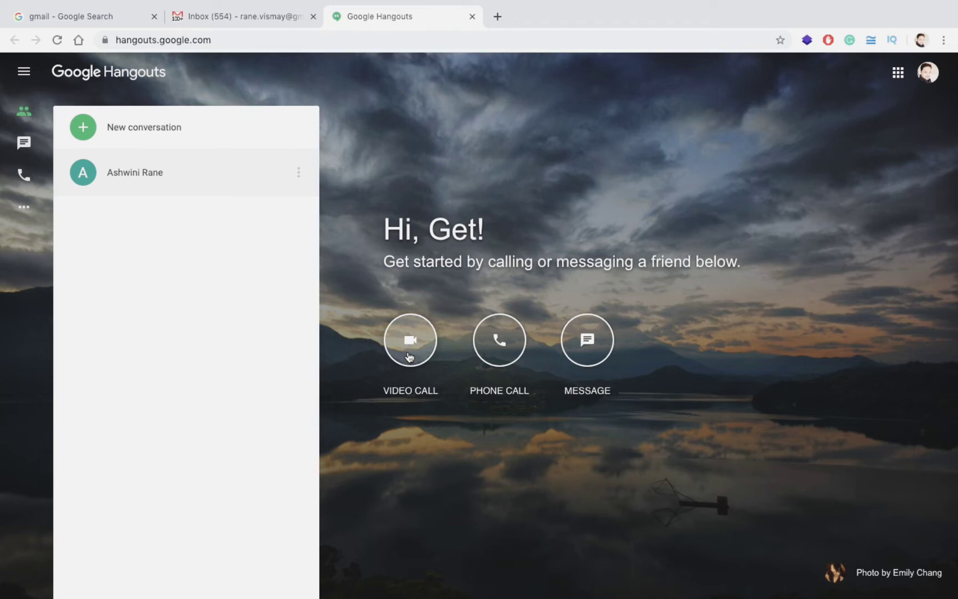
left_click(410, 339)
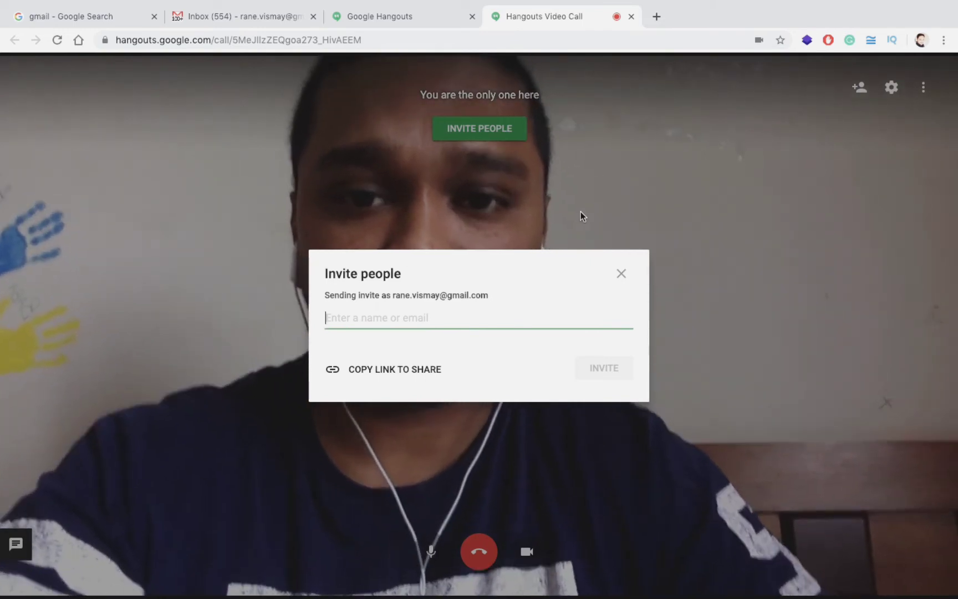
mouse_move(341, 283)
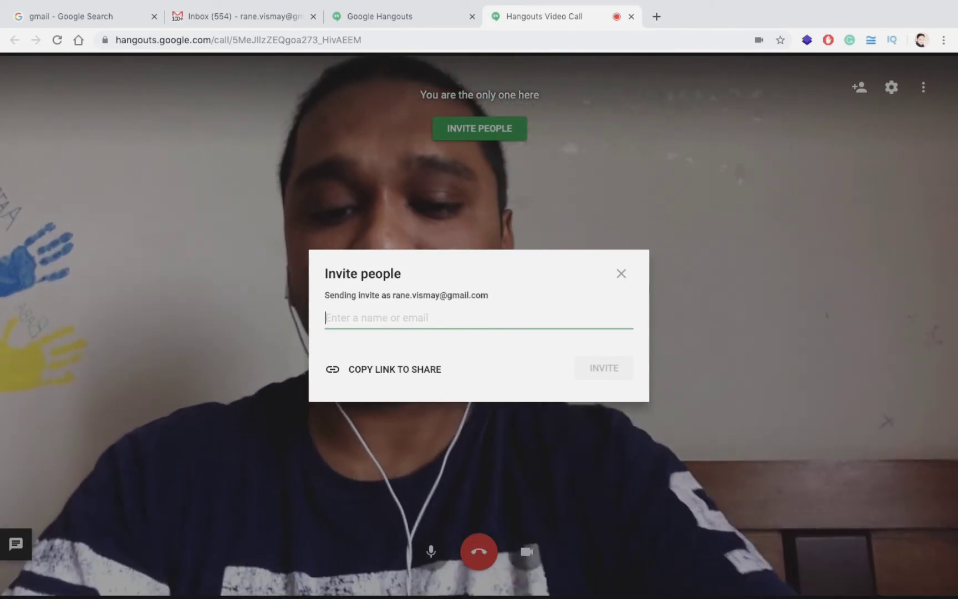
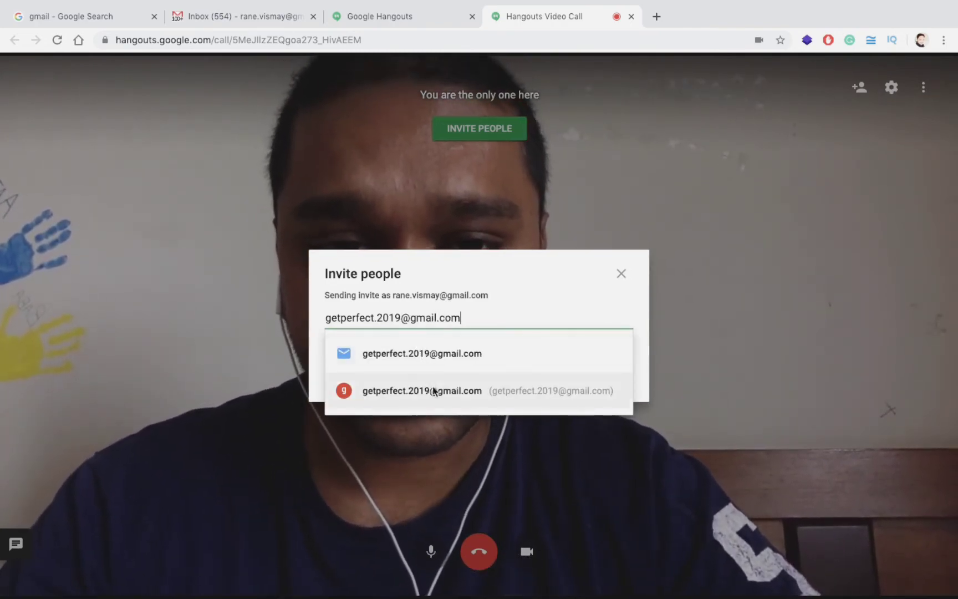
left_click(421, 391)
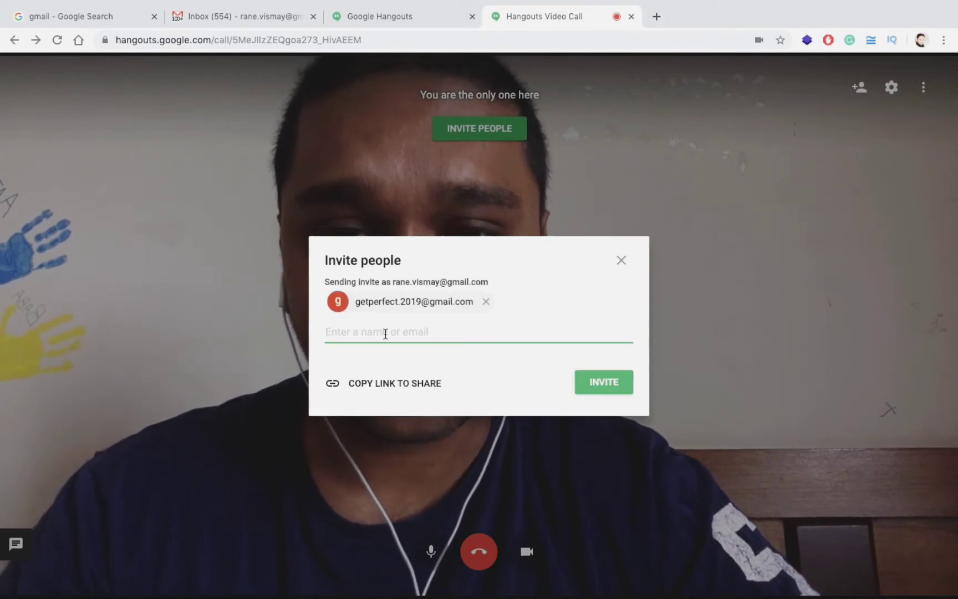
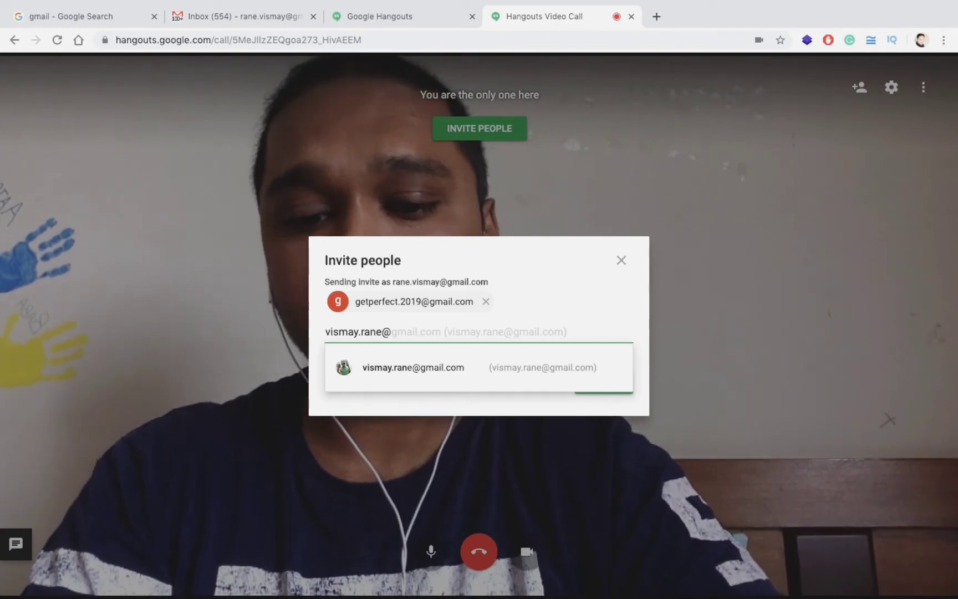
left_click(413, 367)
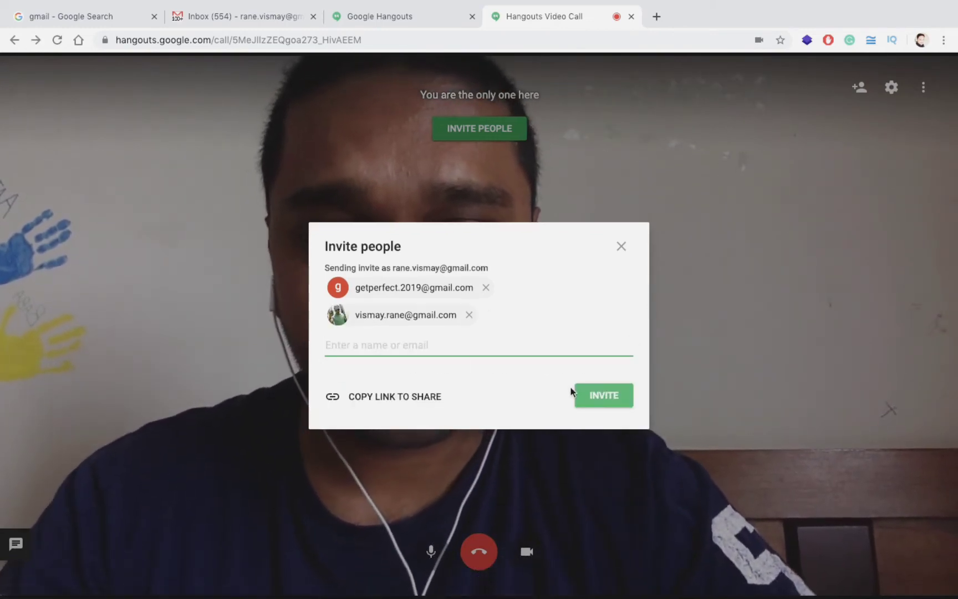
mouse_move(379, 395)
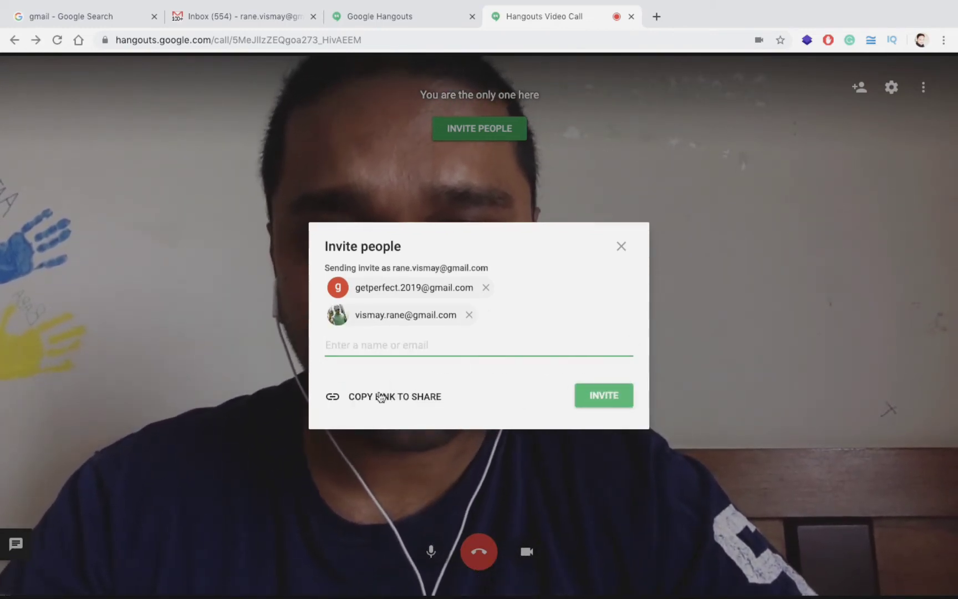
left_click(393, 396)
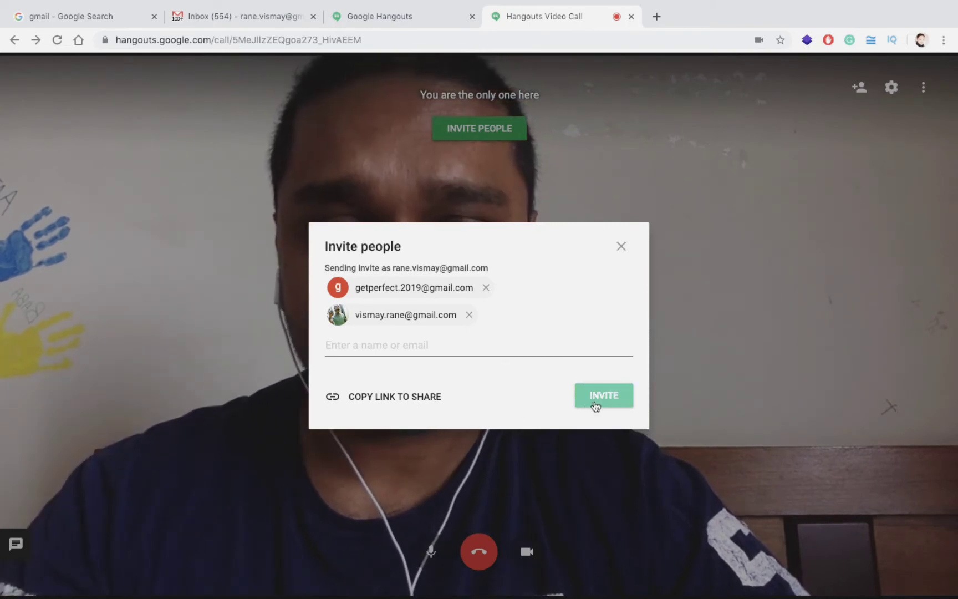
left_click(602, 396)
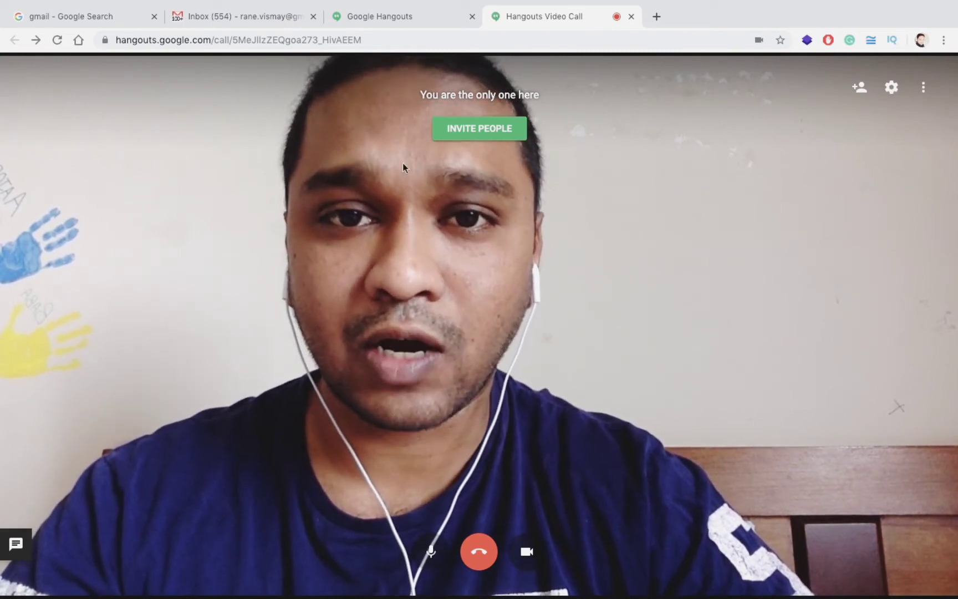
mouse_move(589, 375)
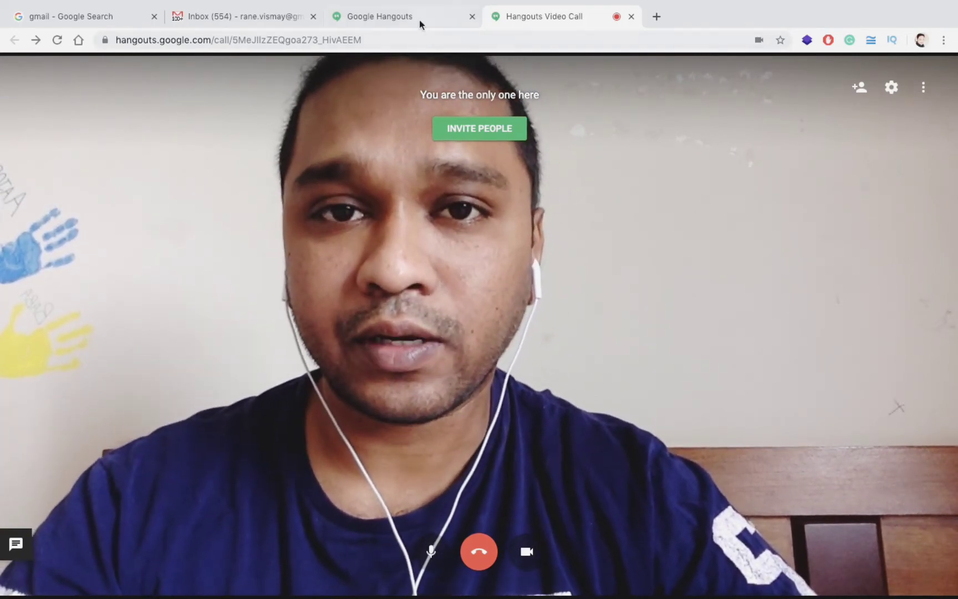
- Load the Hangouts call URL in a new incognito window, reaching Google sign-in
left_click(243, 17)
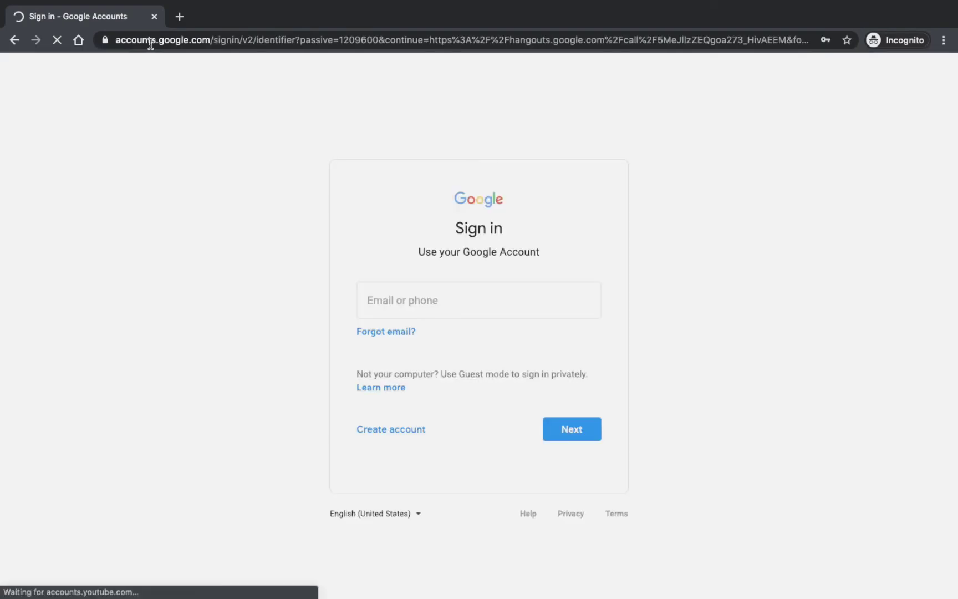
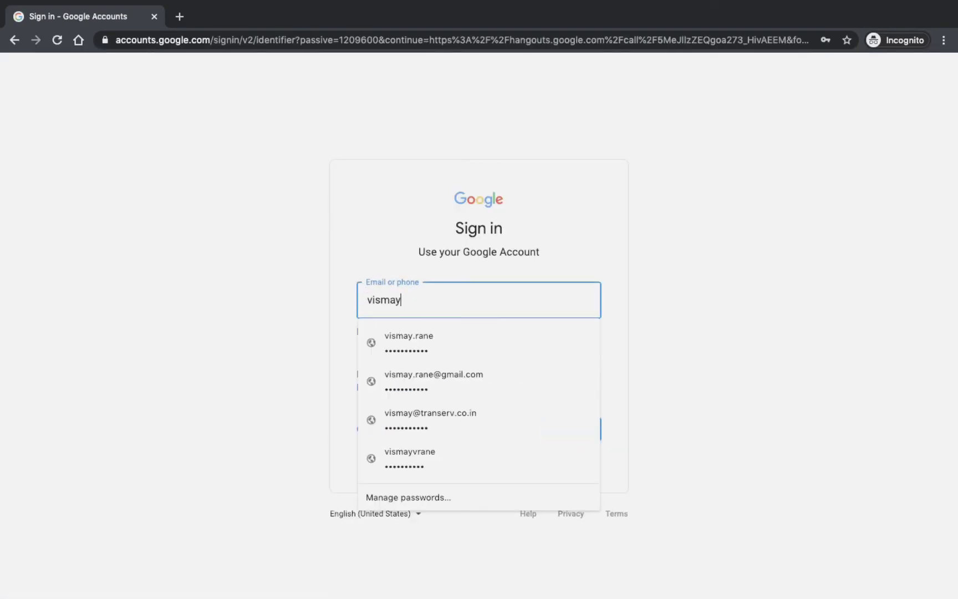
- Sign in as the saved vismay account with its password to return to the call link
left_click(433, 381)
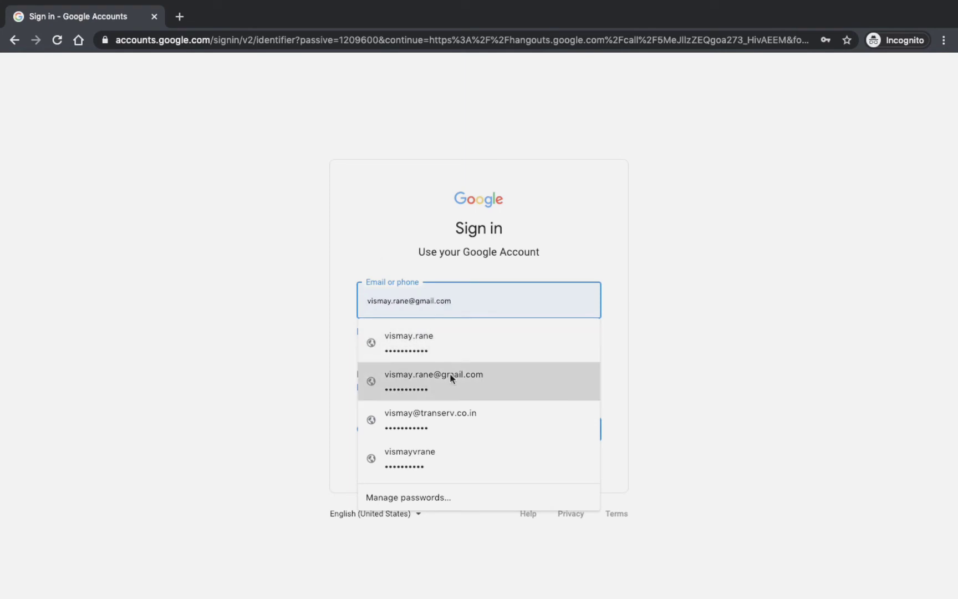
left_click(434, 381)
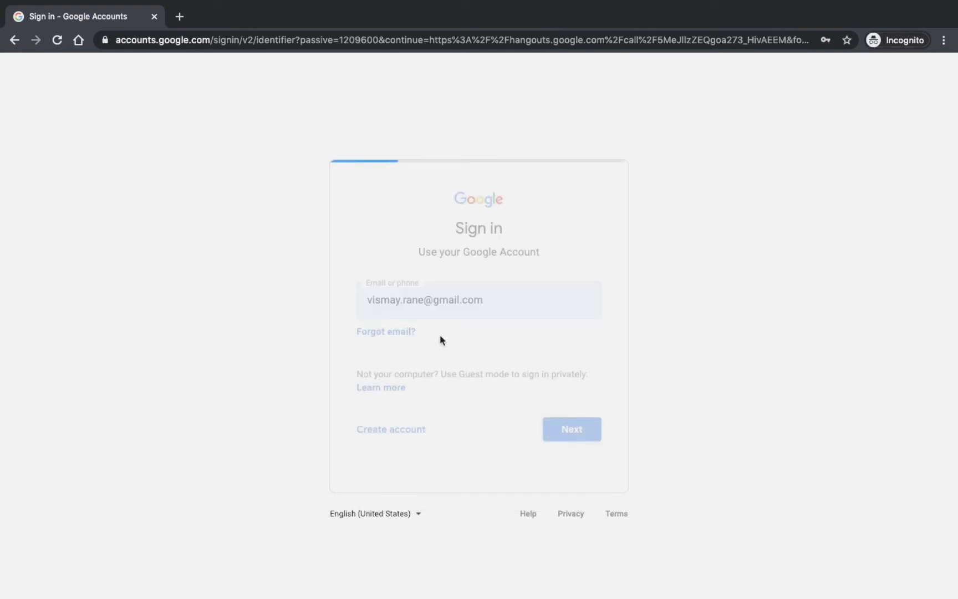
left_click(571, 428)
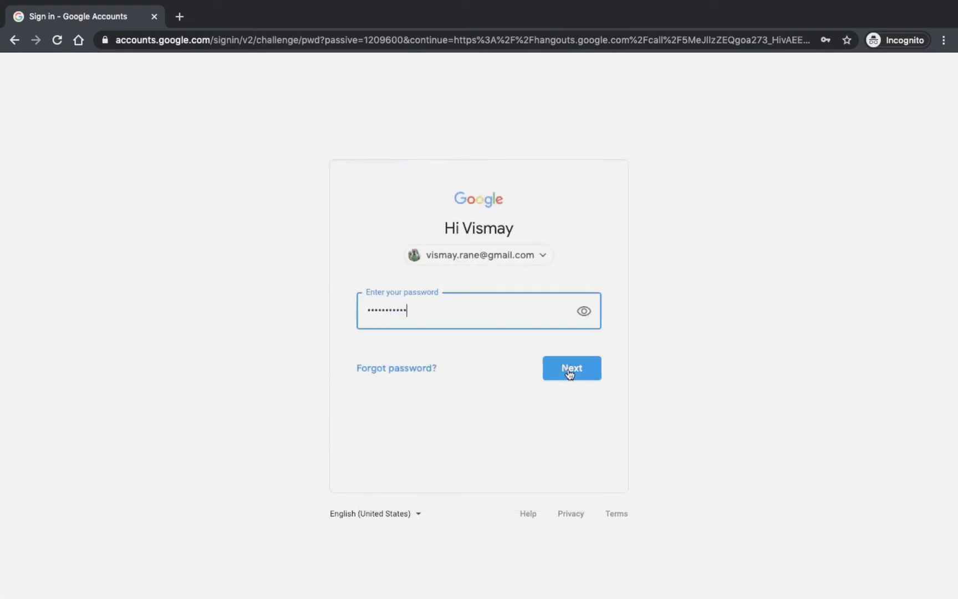
left_click(571, 369)
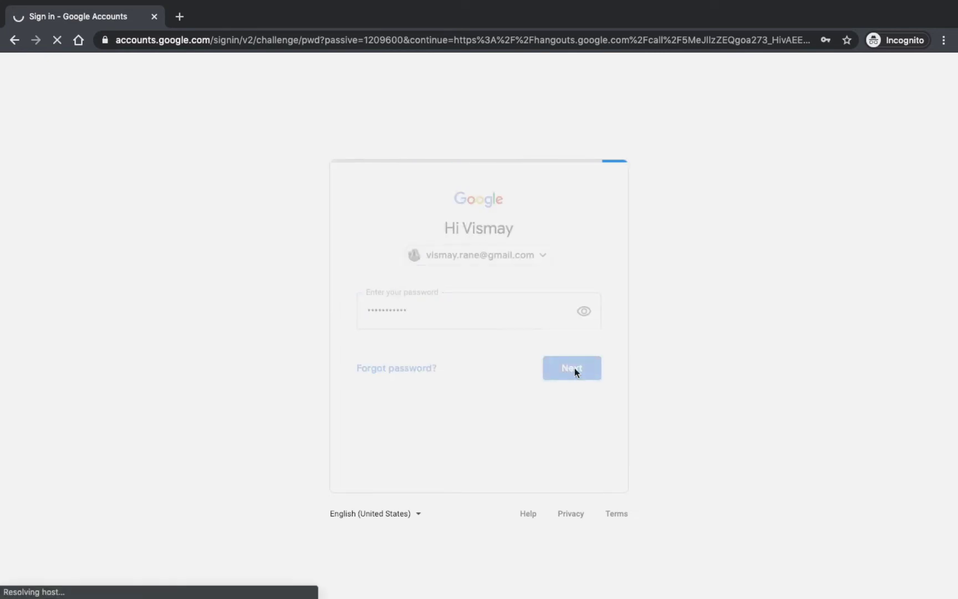
left_click(571, 366)
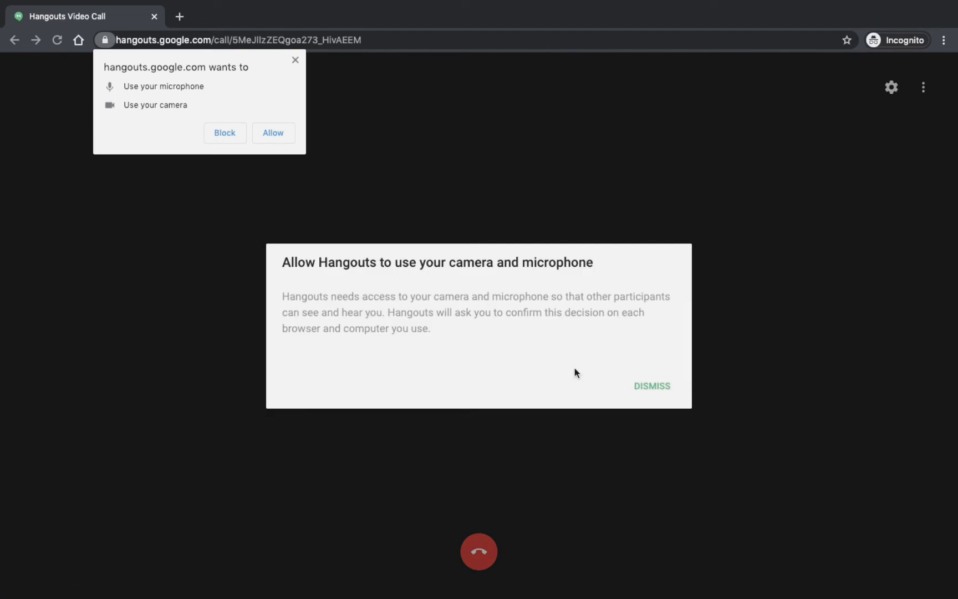
mouse_move(284, 141)
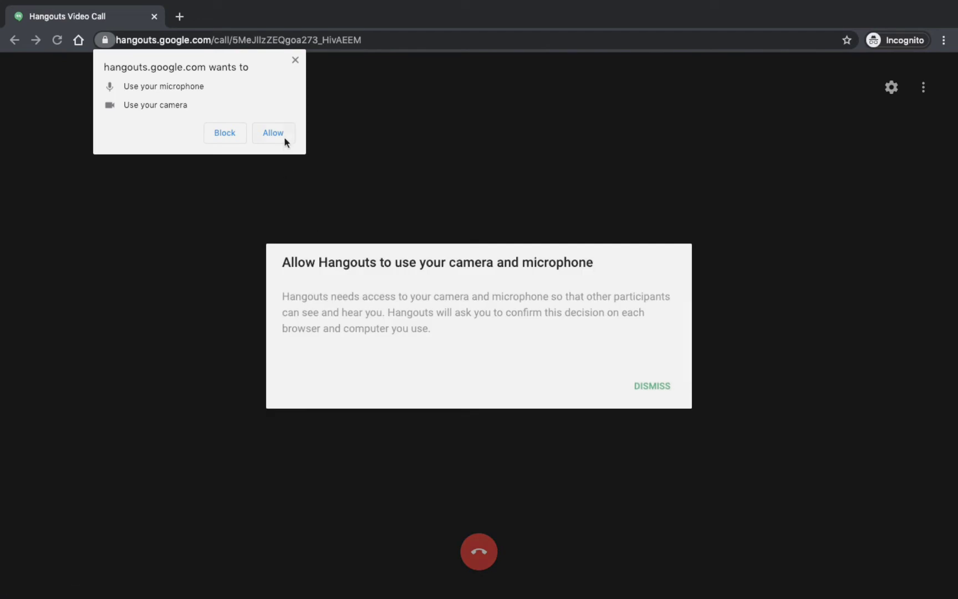
- Allow camera and microphone access and join the call as the second participant
left_click(273, 134)
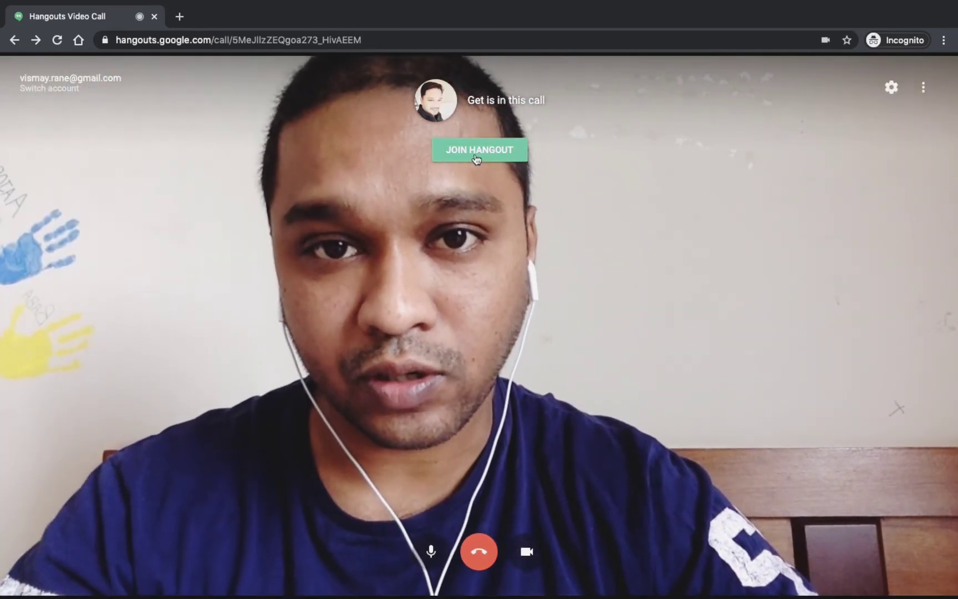
mouse_move(440, 121)
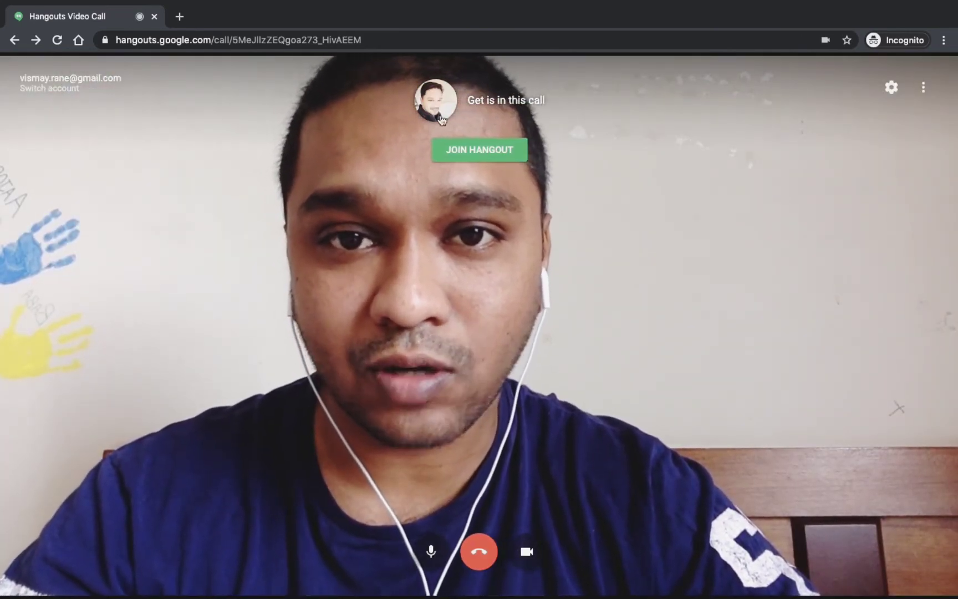
mouse_move(495, 156)
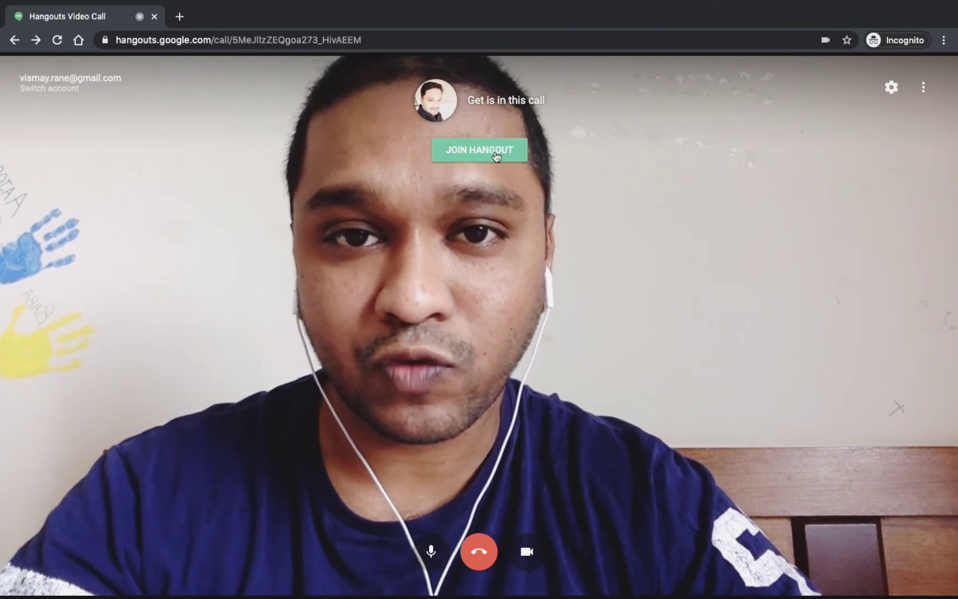
left_click(479, 150)
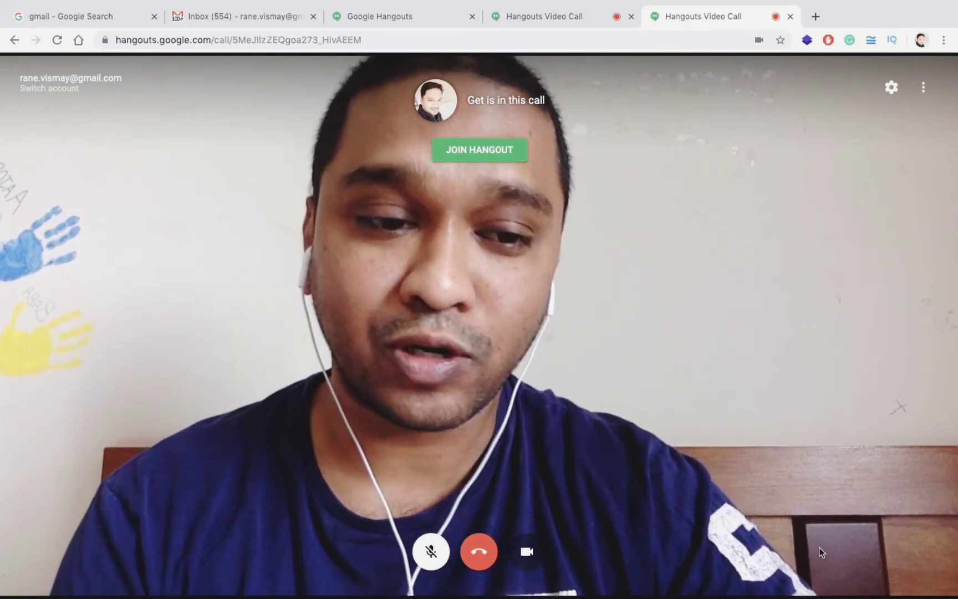
mouse_move(911, 543)
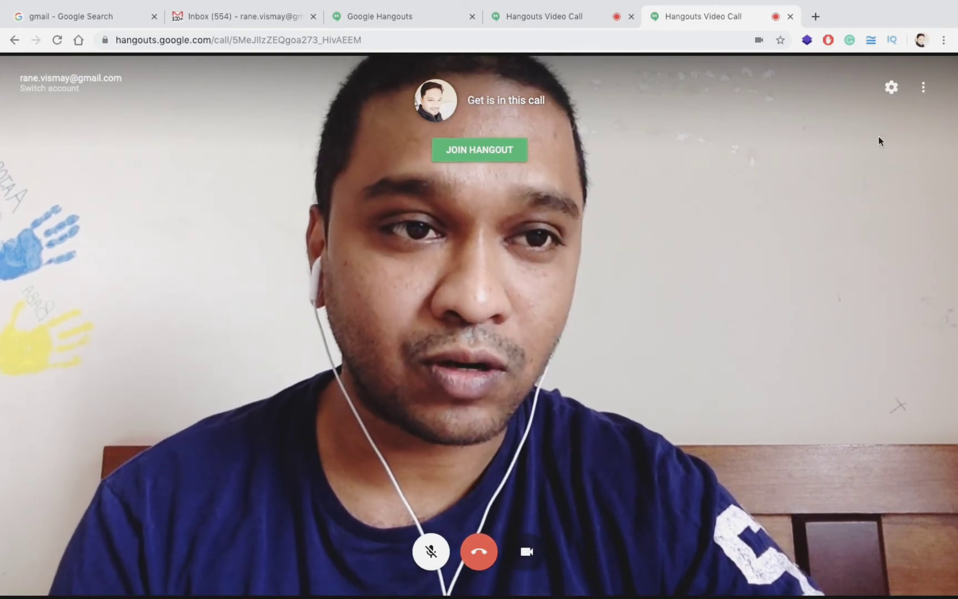
left_click(479, 149)
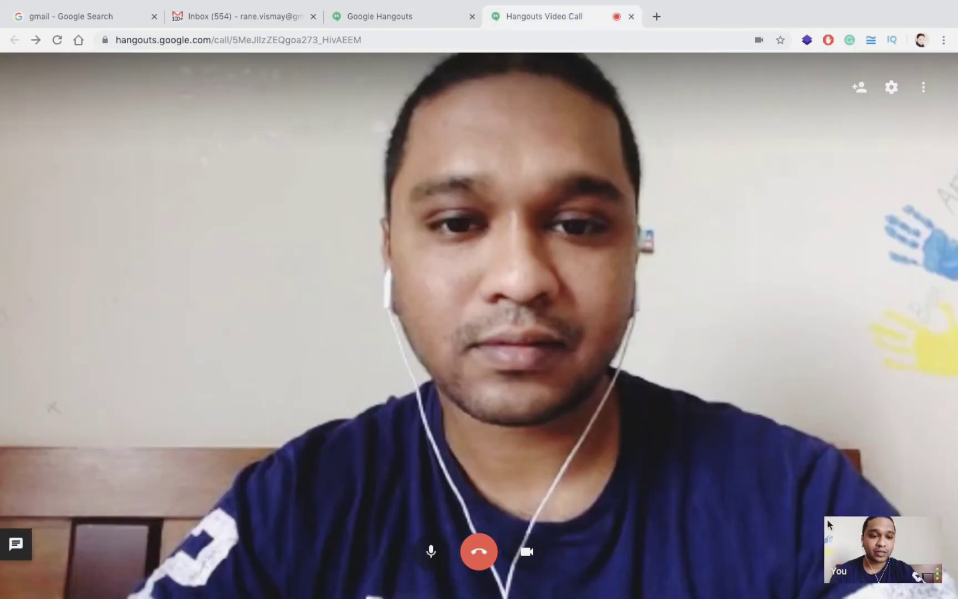
mouse_move(908, 565)
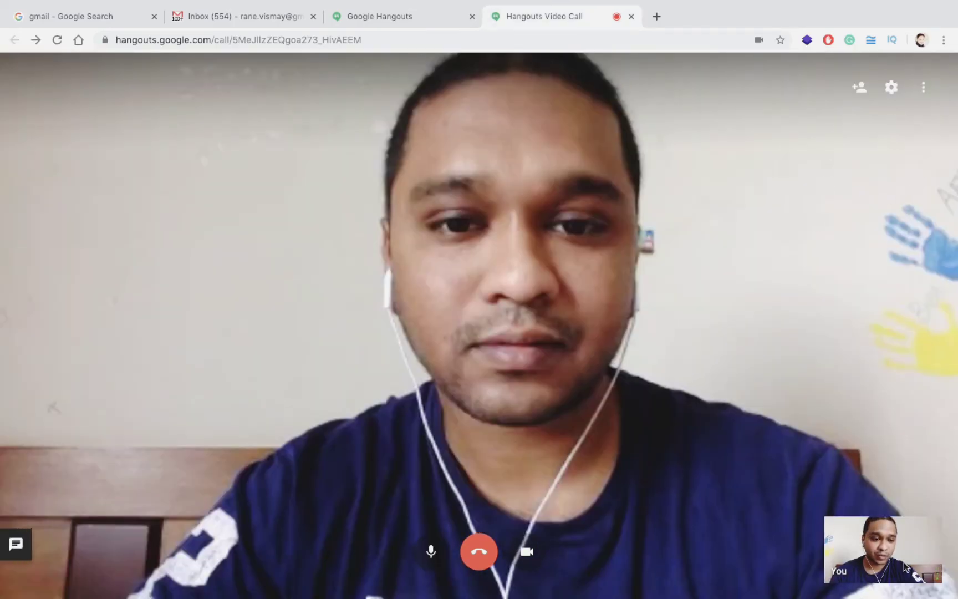
mouse_move(801, 546)
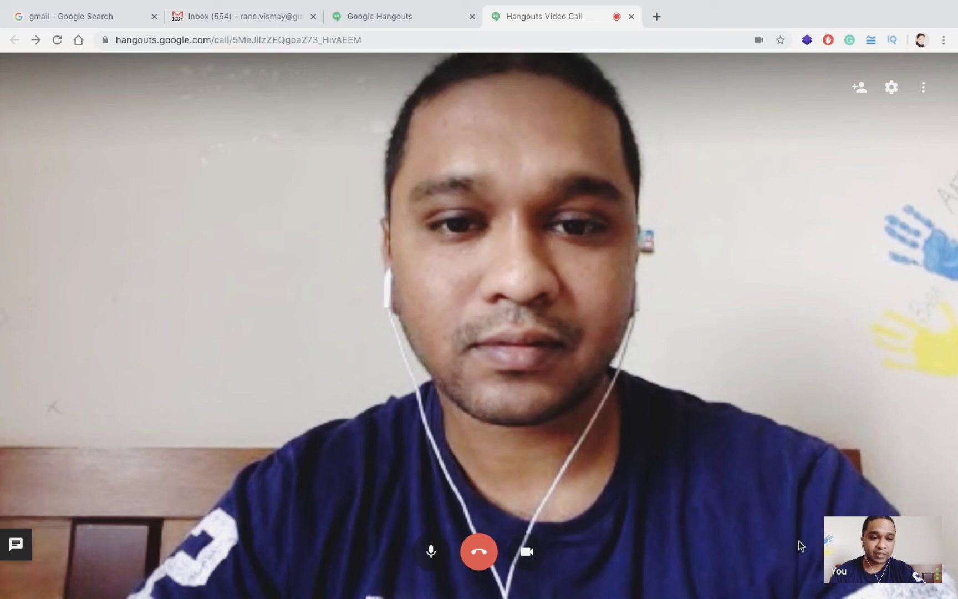
mouse_move(518, 332)
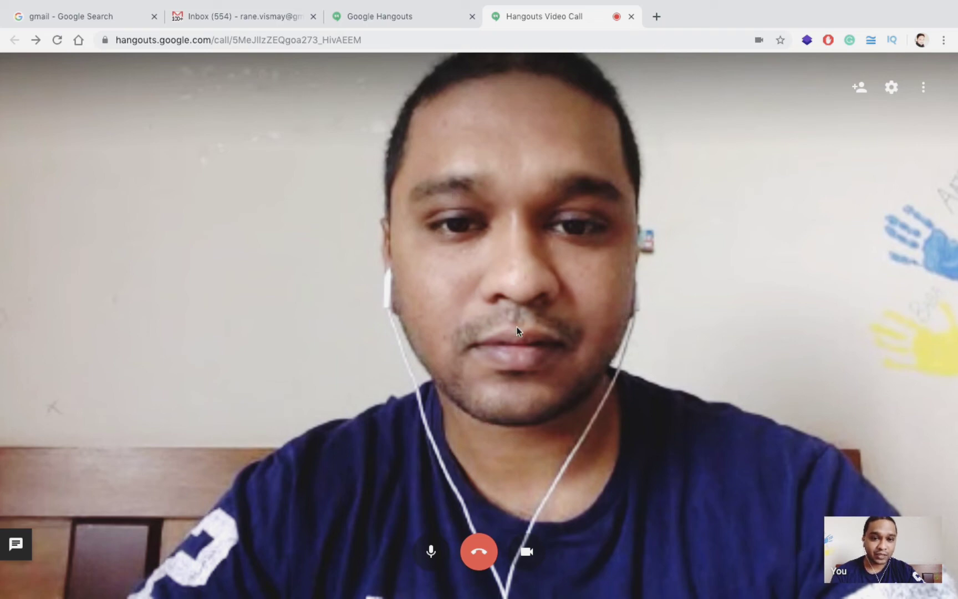
mouse_move(557, 271)
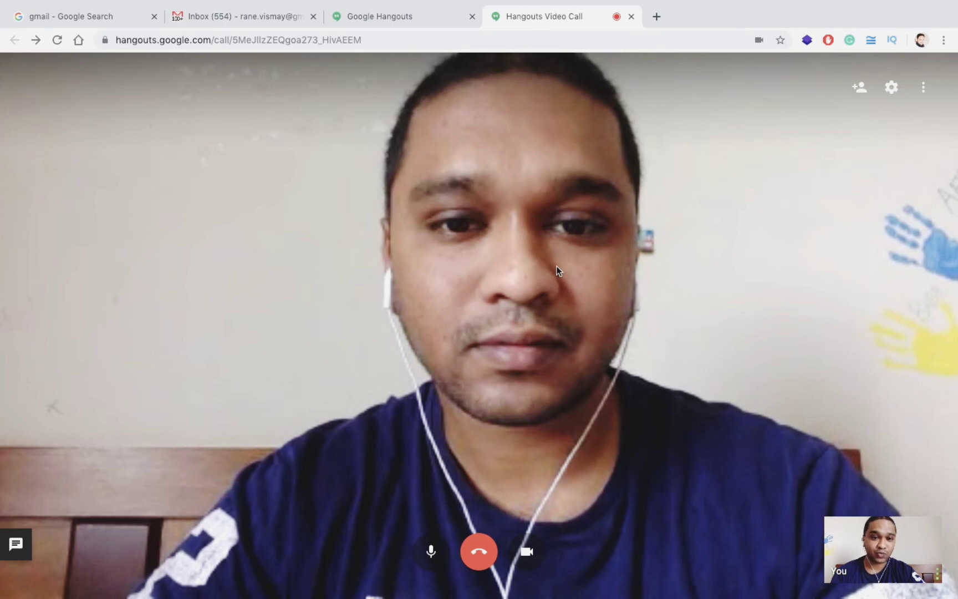
mouse_move(538, 279)
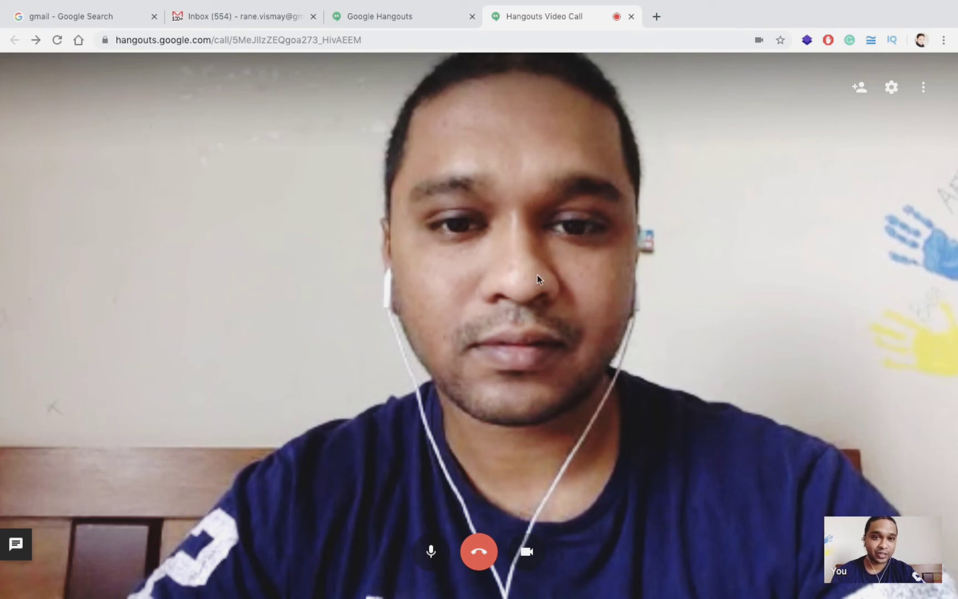
mouse_move(897, 562)
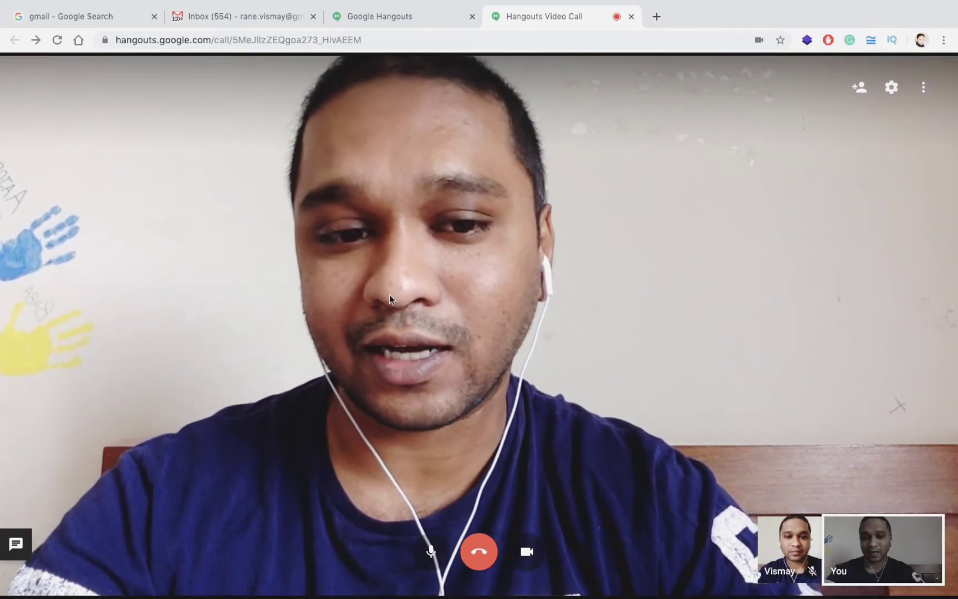
mouse_move(885, 529)
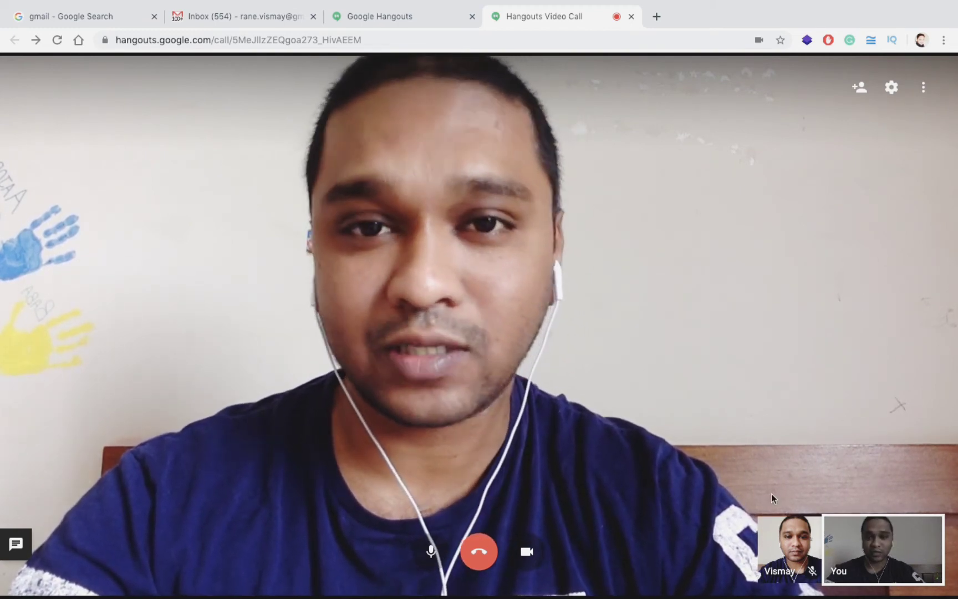
mouse_move(923, 88)
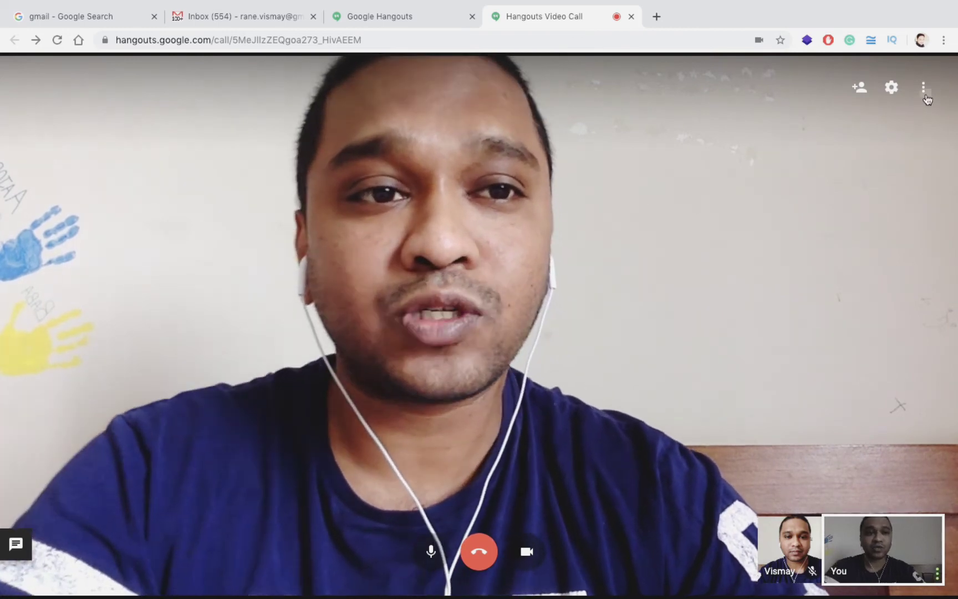
left_click(923, 86)
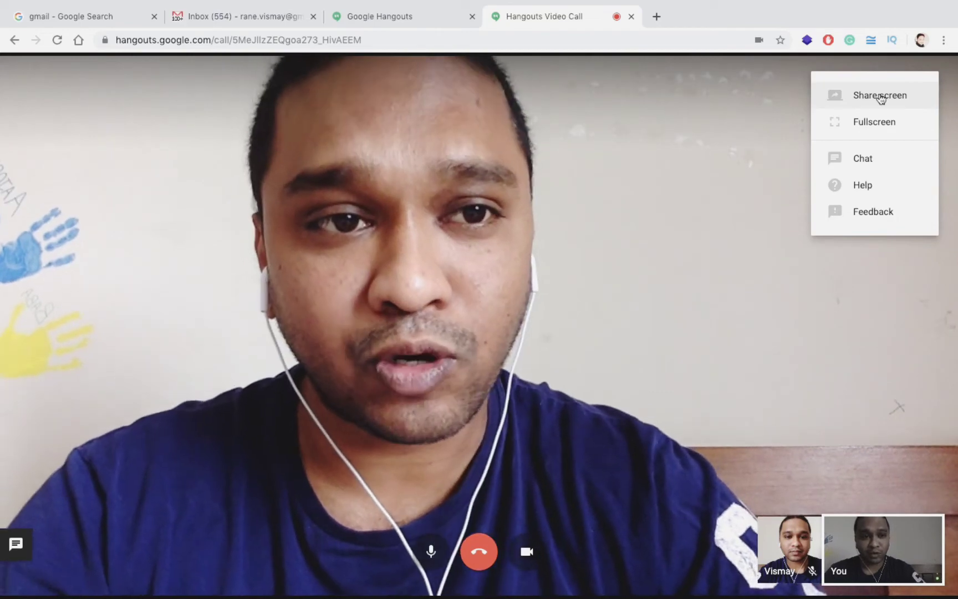
left_click(879, 95)
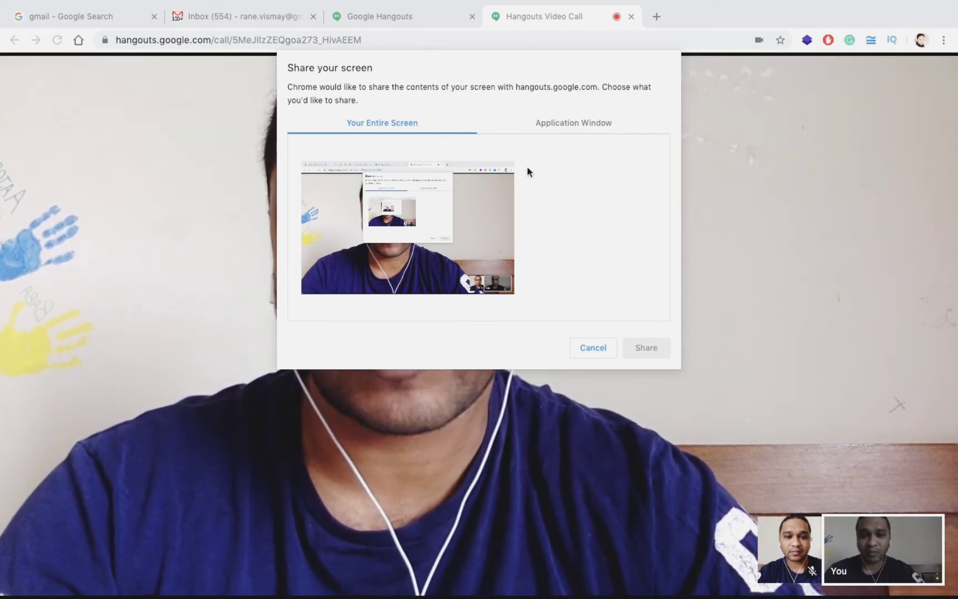
left_click(572, 123)
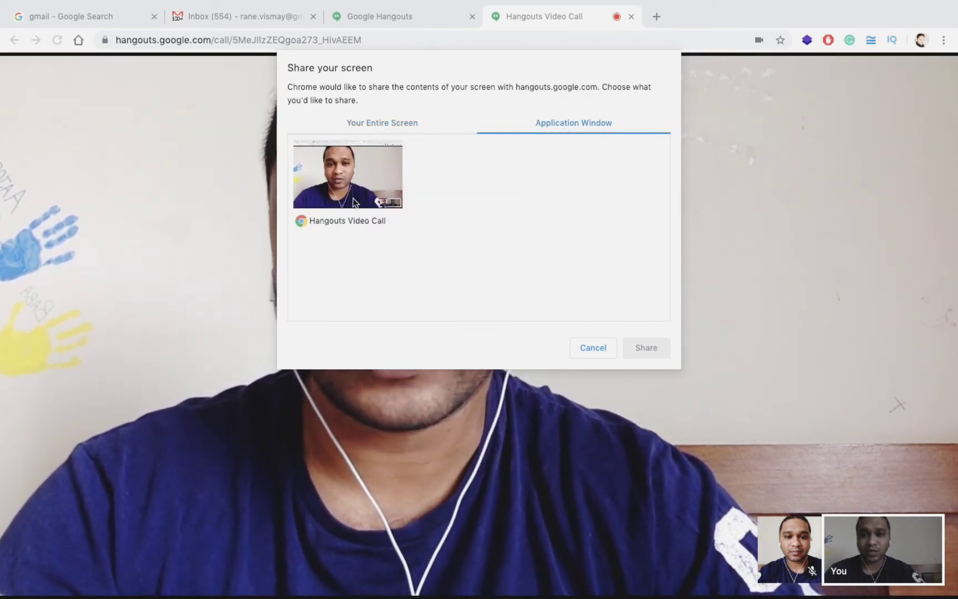
left_click(347, 175)
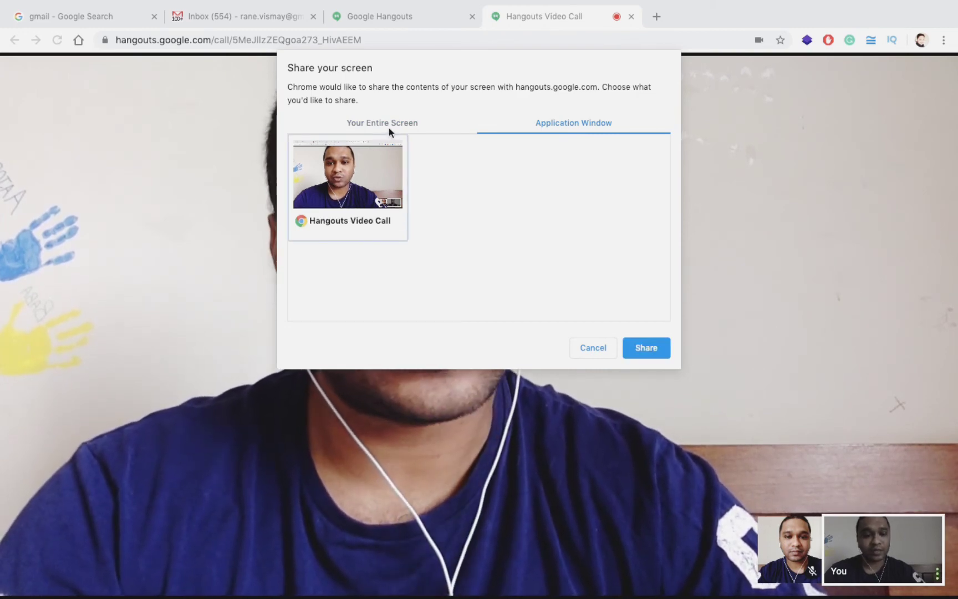
left_click(381, 123)
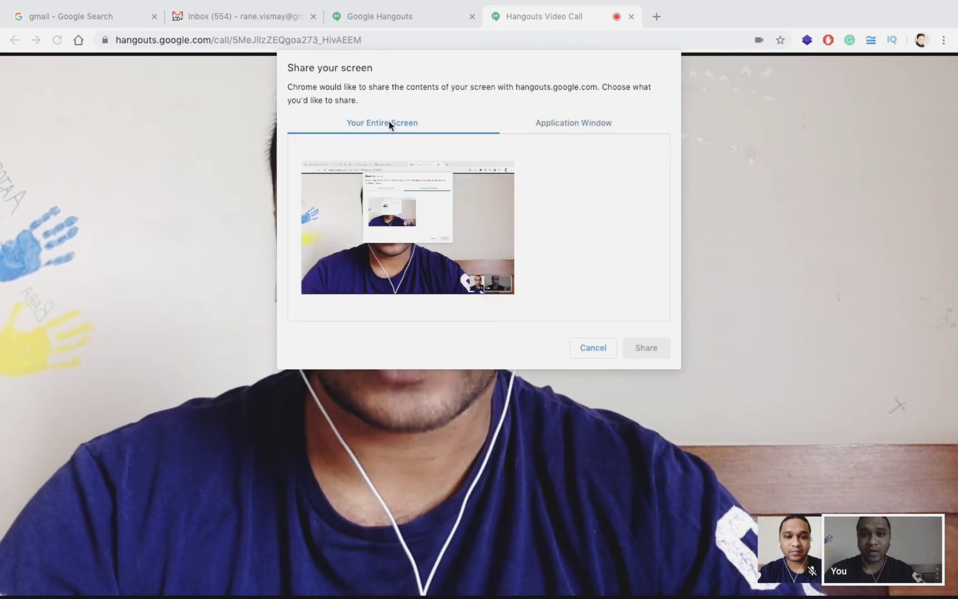
left_click(407, 229)
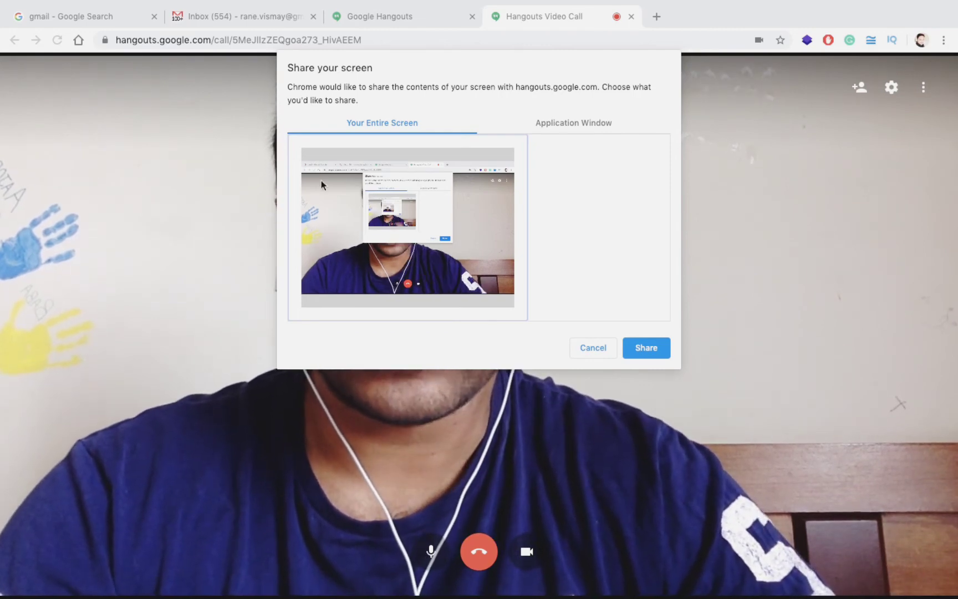
mouse_move(921, 97)
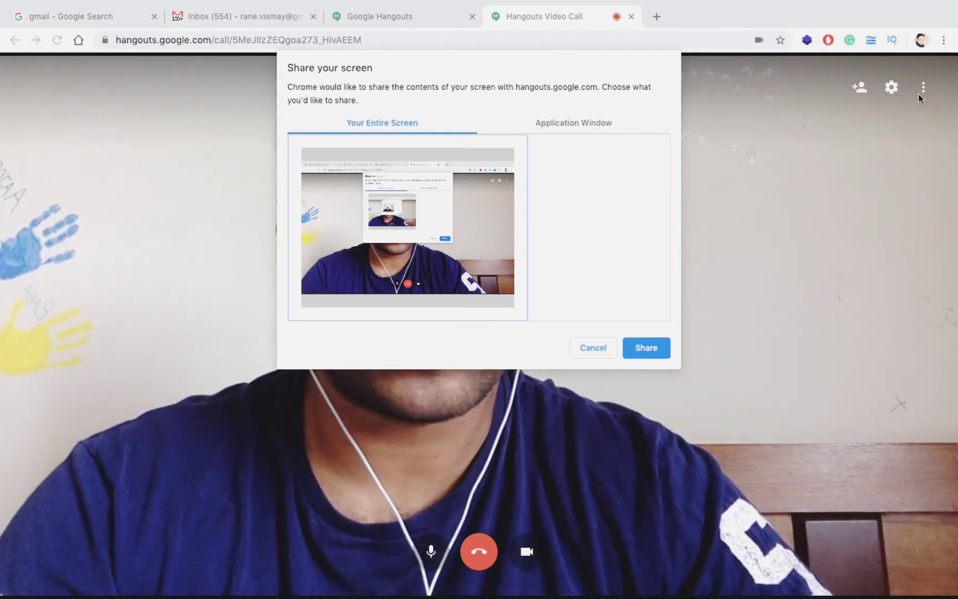
mouse_move(580, 367)
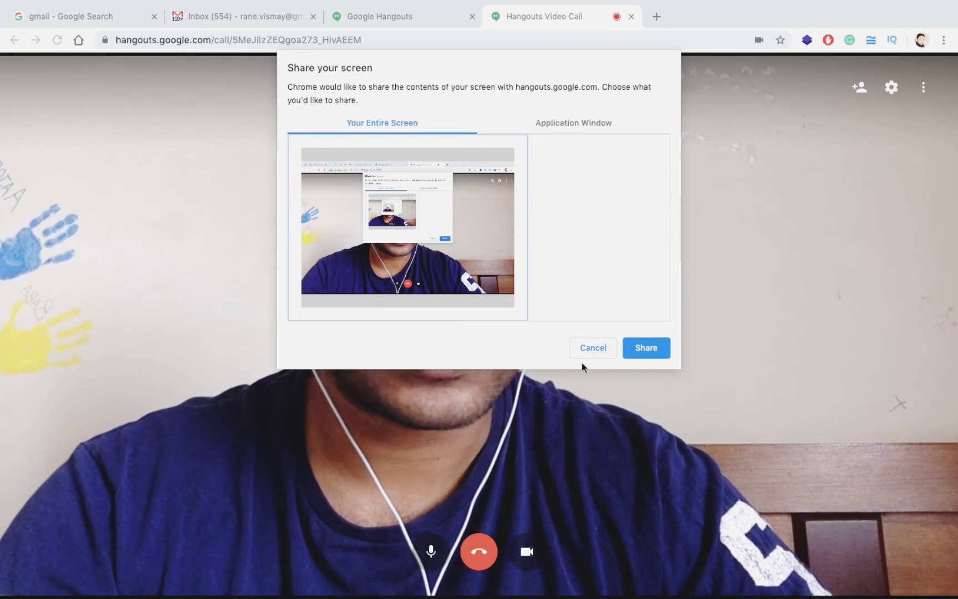
left_click(591, 348)
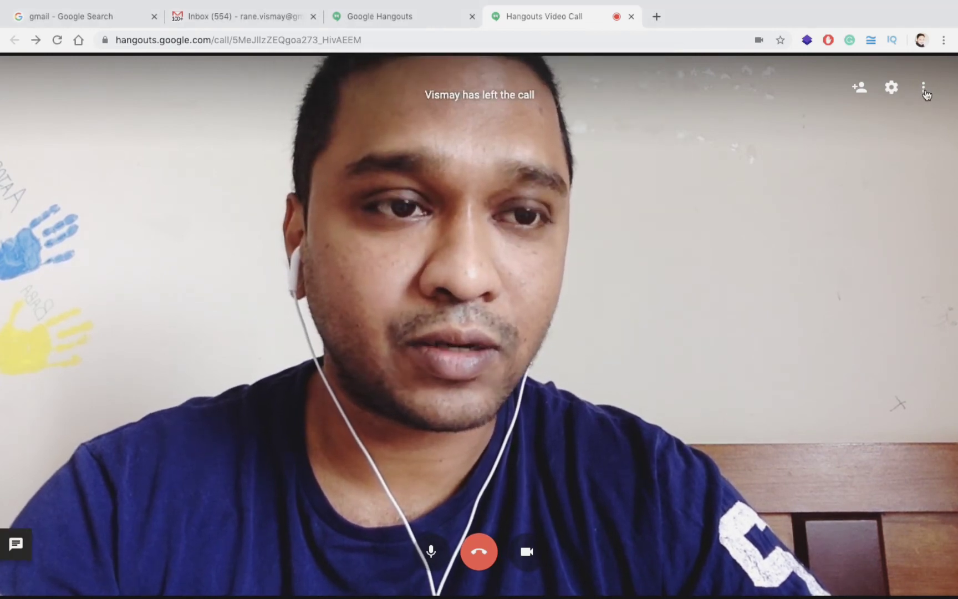
- Reopen Share screen from the call's ⋮ menu and cancel it without sharing
left_click(925, 87)
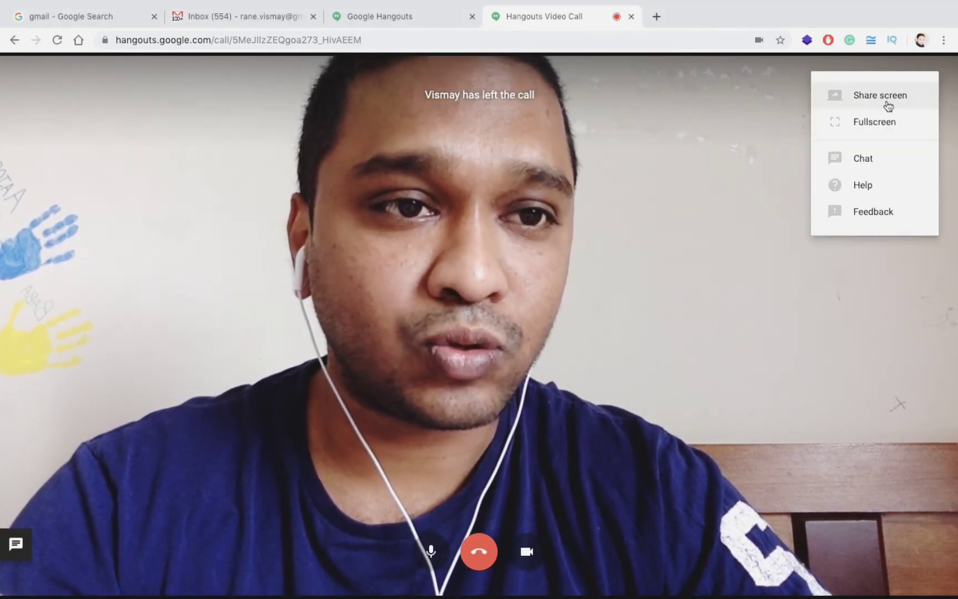
left_click(879, 94)
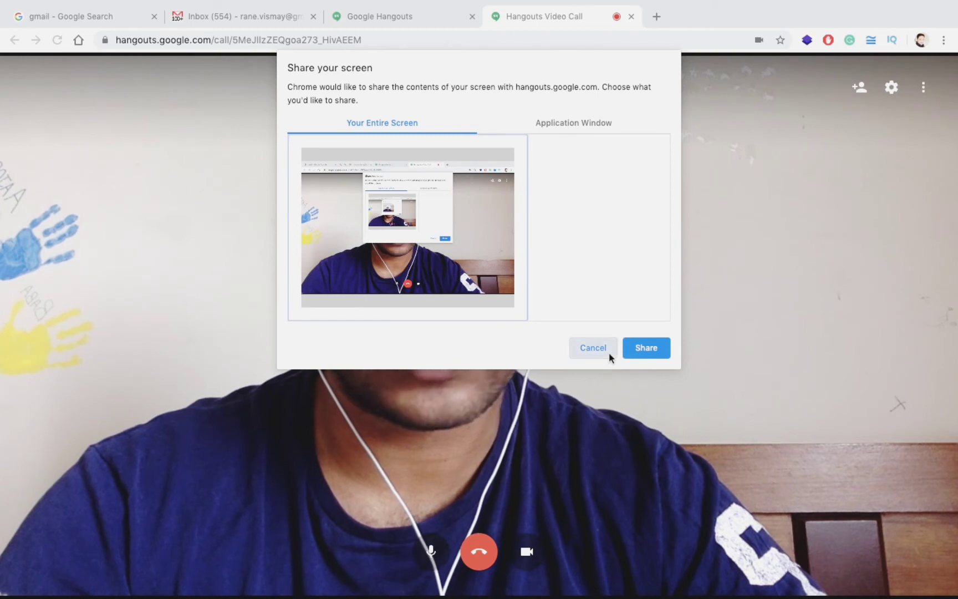
left_click(591, 348)
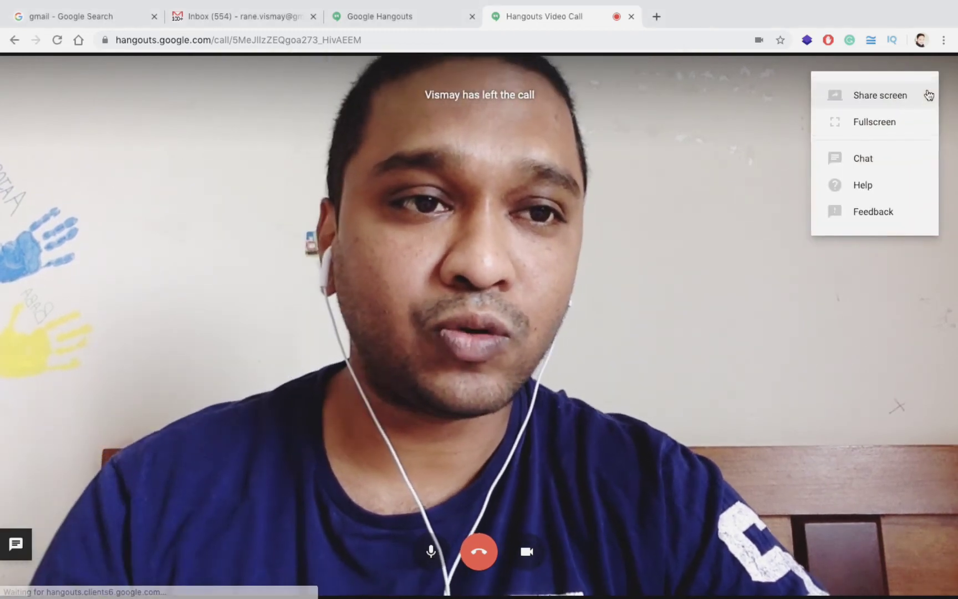
mouse_move(862, 159)
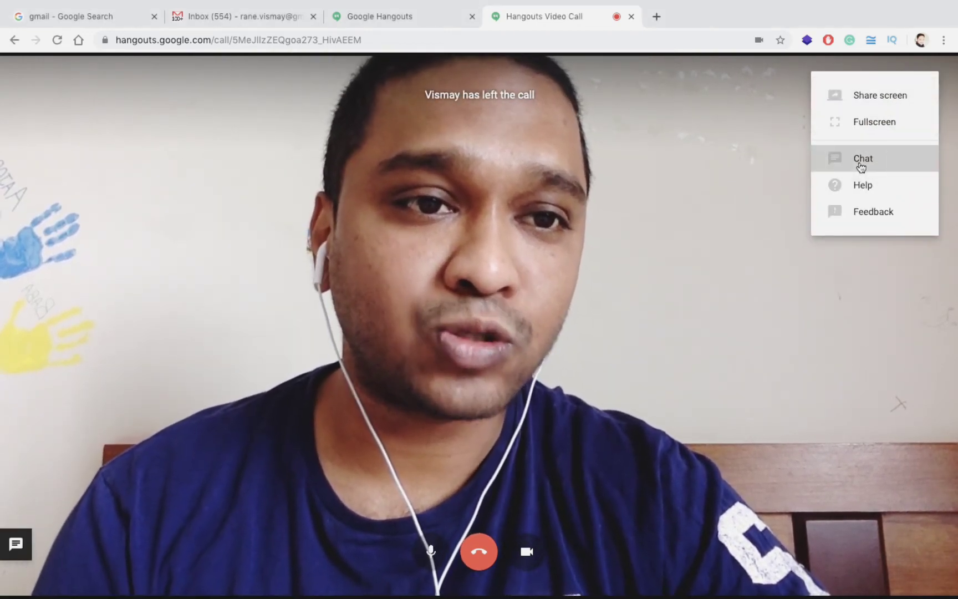
- Send the chat message 'Hi' to everyone in the call and show the message history
left_click(863, 158)
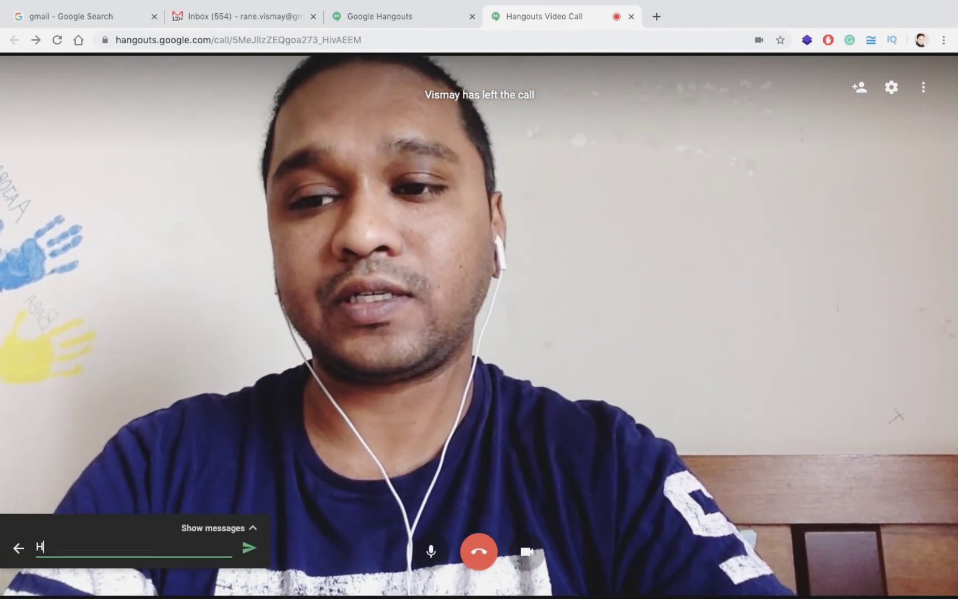
left_click(248, 547)
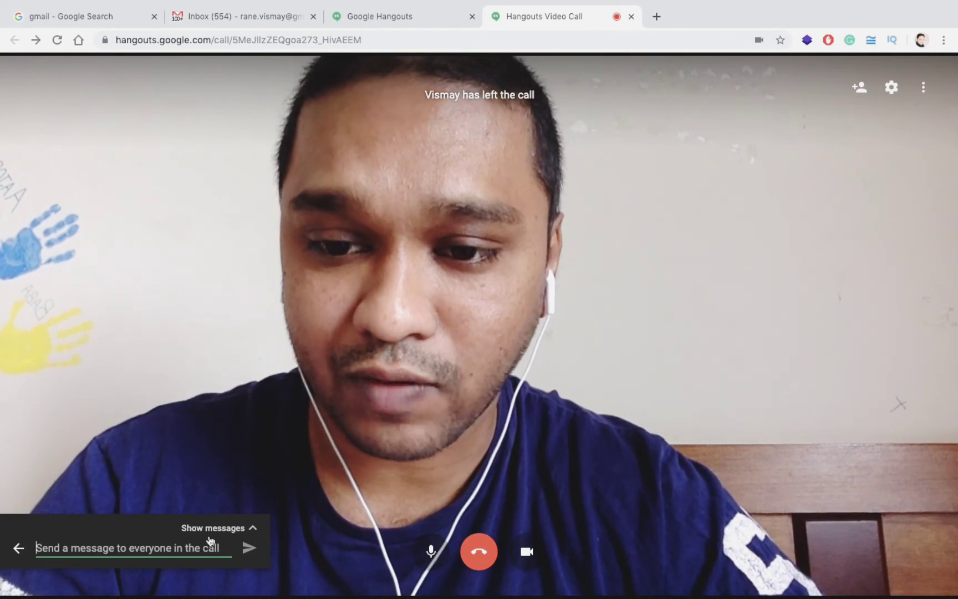
left_click(212, 528)
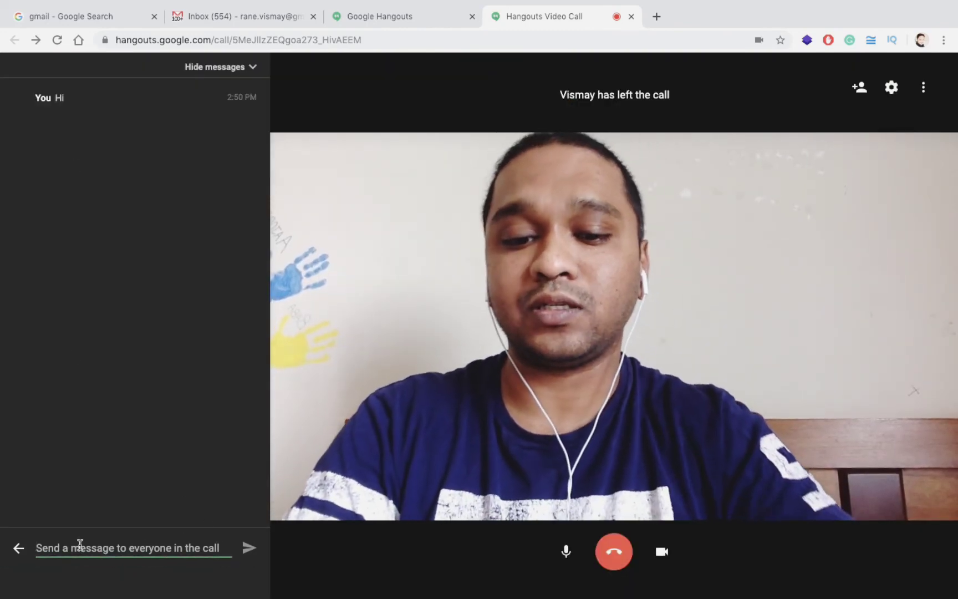
- Send 'hi how r you all', hide the messages, and close the Hangouts Video Call tab
type("hi how r")
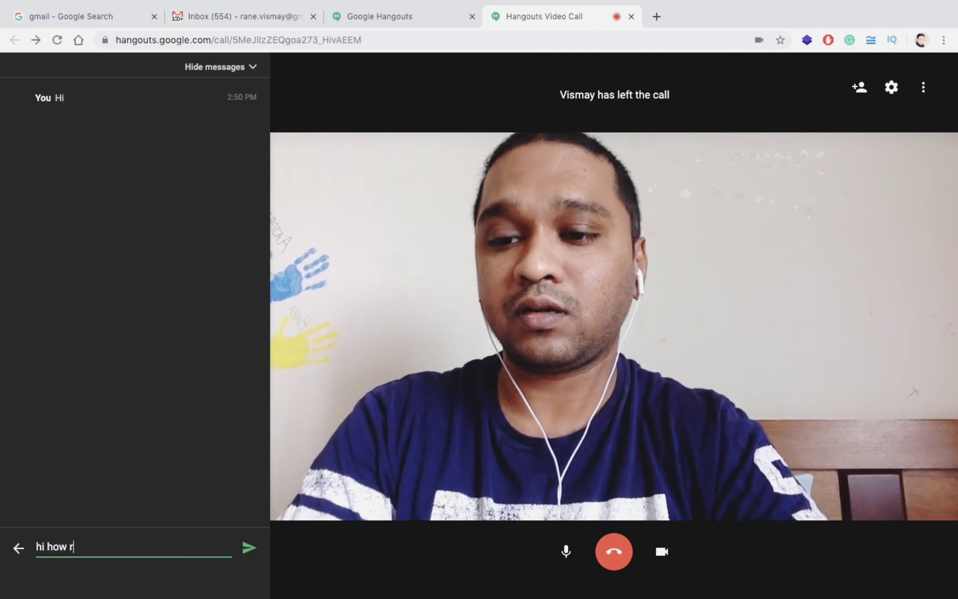
type("you")
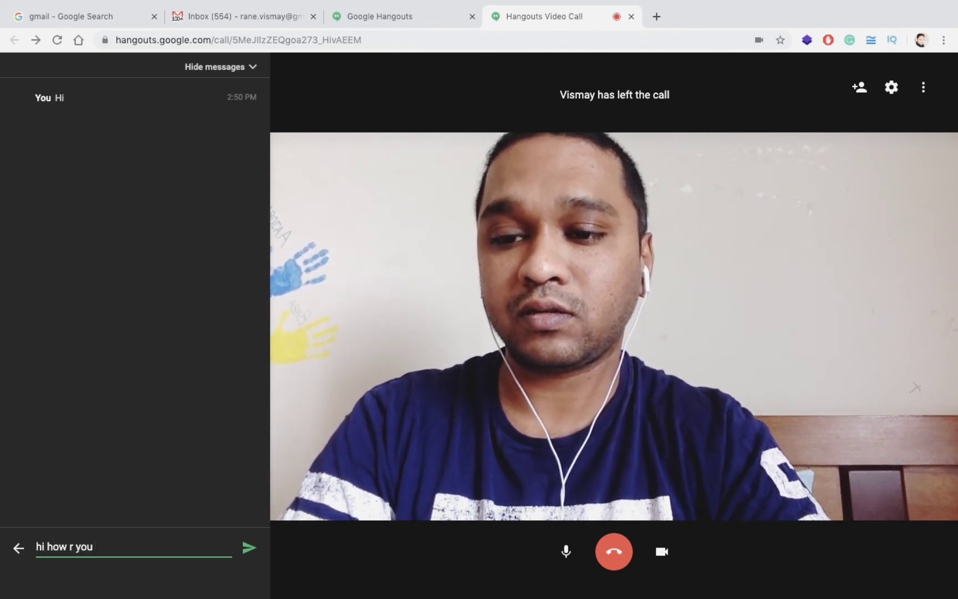
left_click(248, 547)
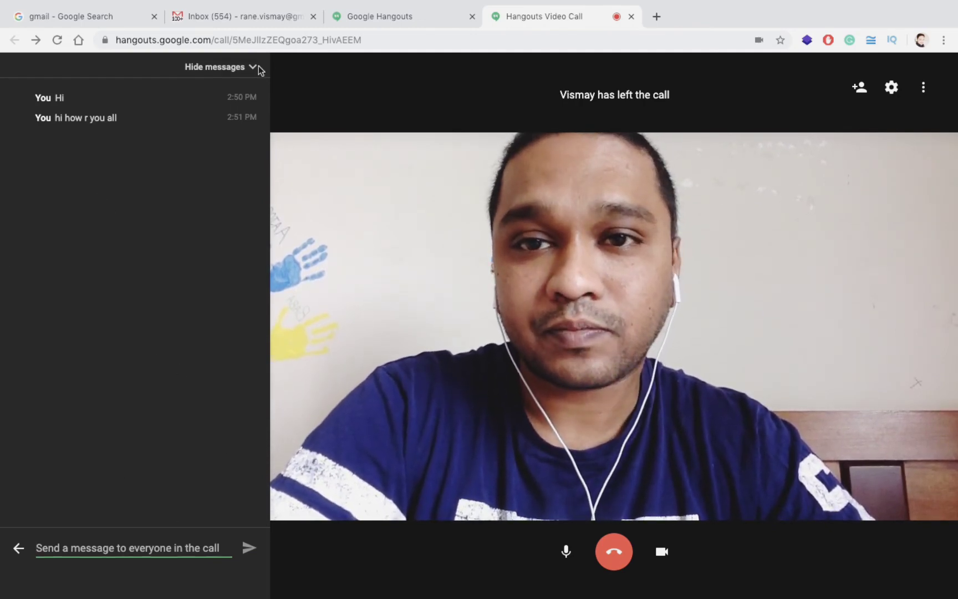
left_click(215, 66)
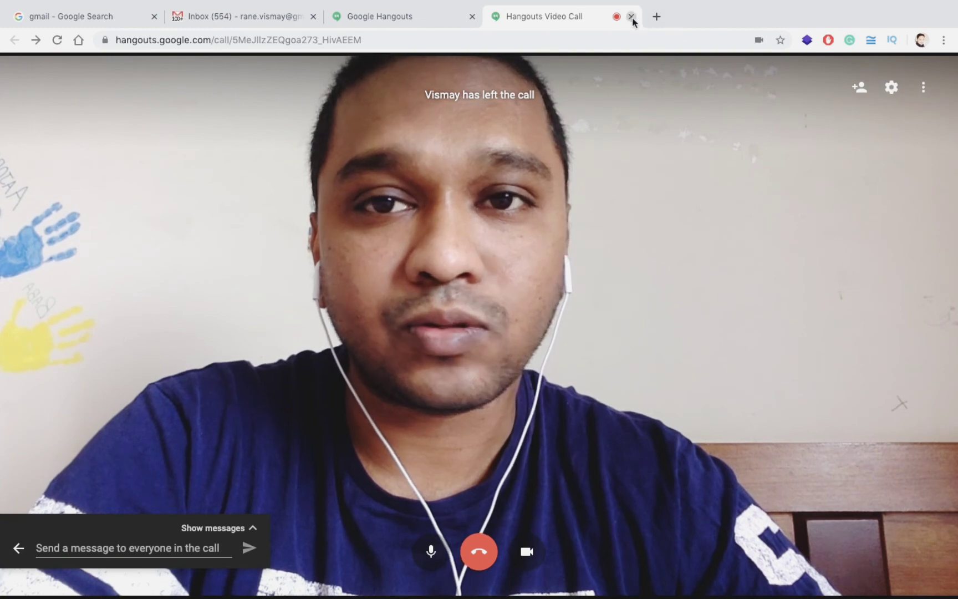
left_click(632, 17)
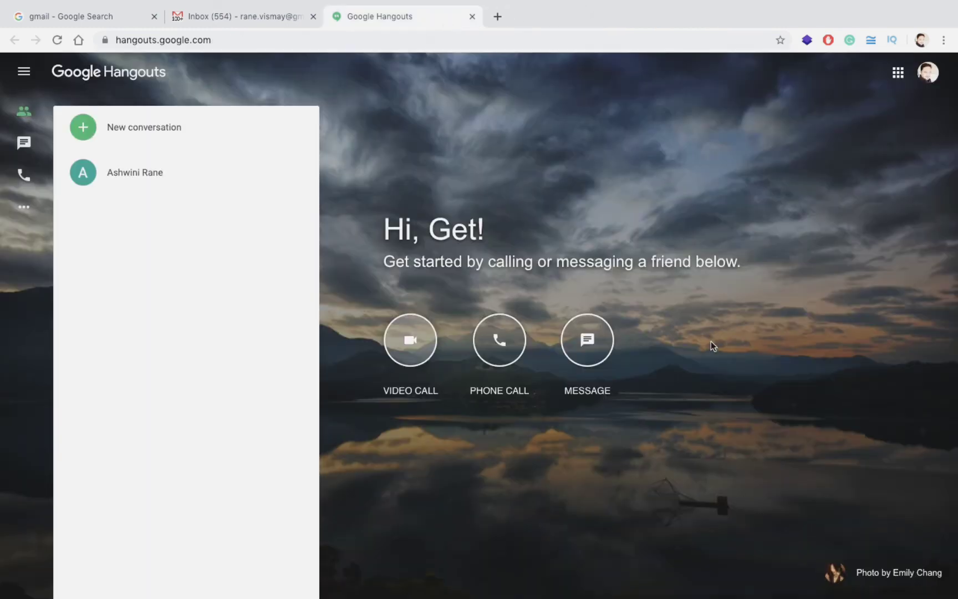